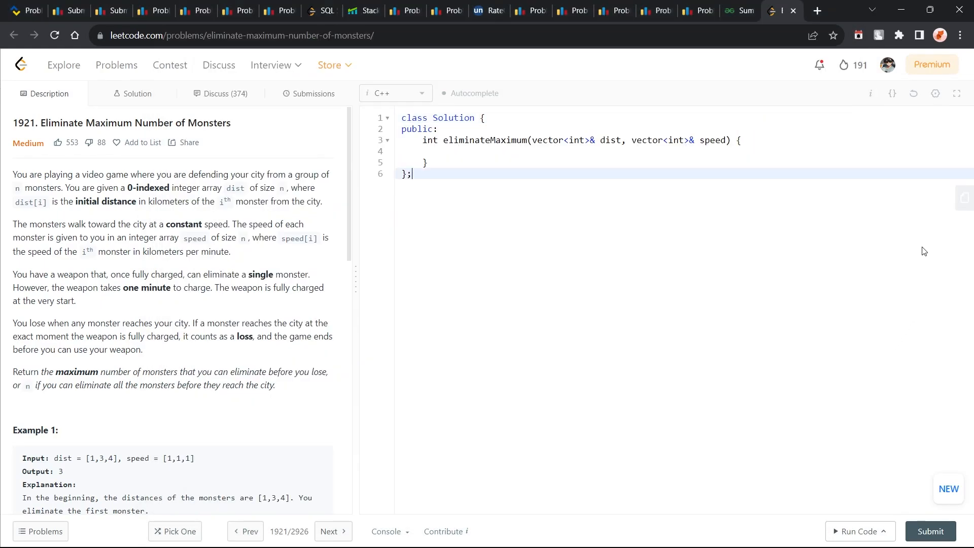
{"action": "mouse_move", "coordinate": [290, 283]}
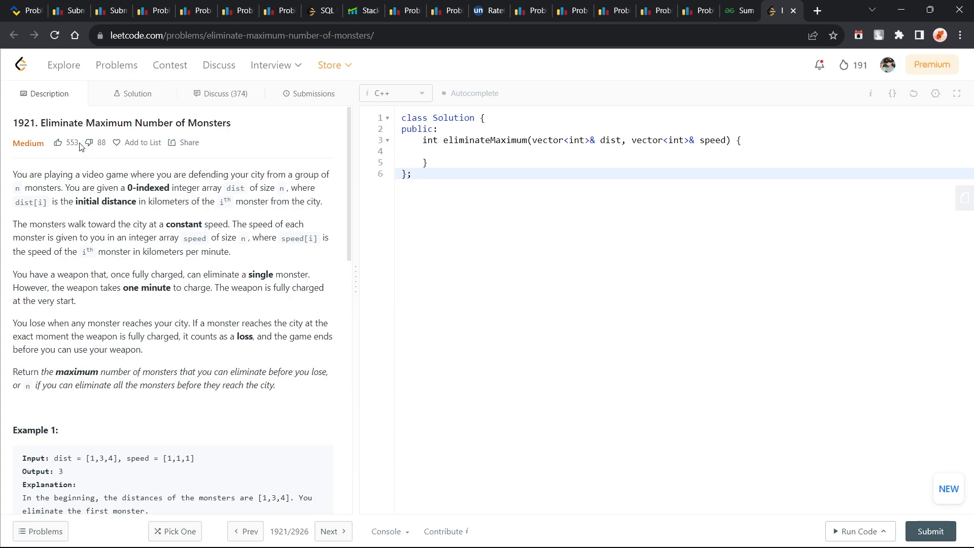
{"action": "mouse_move", "coordinate": [126, 288]}
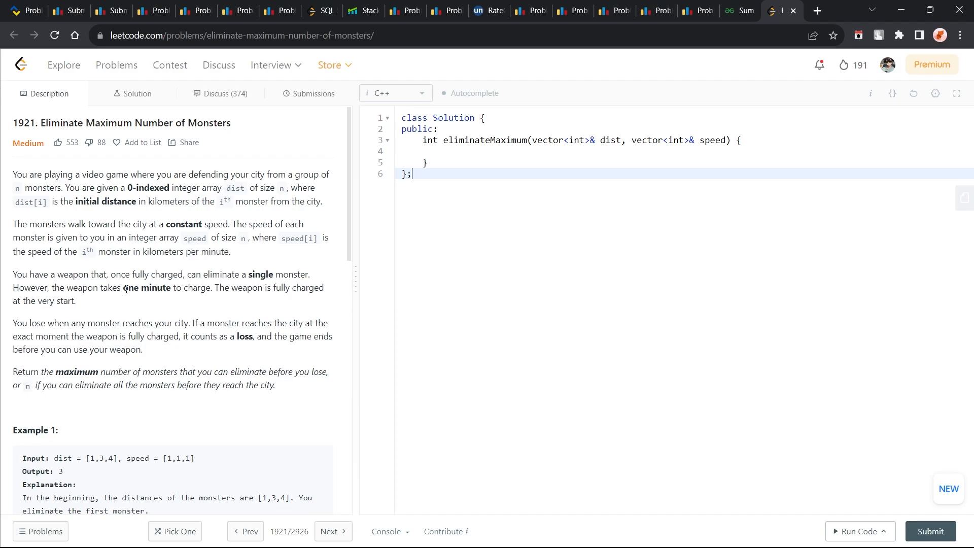
Scroll through the Eliminate Maximum Number of Monsters statement, then open Task View.
{"action": "scroll", "scroll_direction": "down", "scroll_amount": 3}
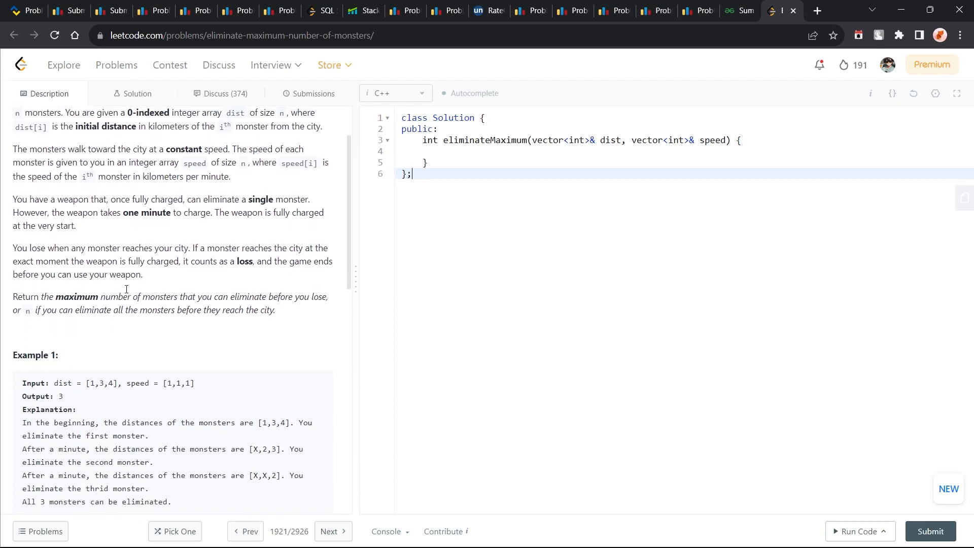
{"action": "scroll", "scroll_direction": "down", "scroll_amount": 3}
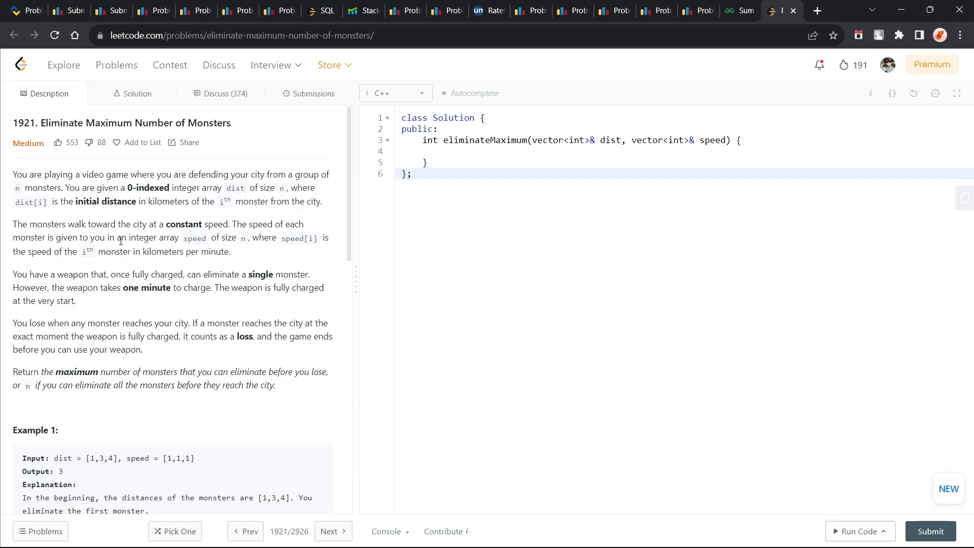
{"action": "mouse_move", "coordinate": [70, 190]}
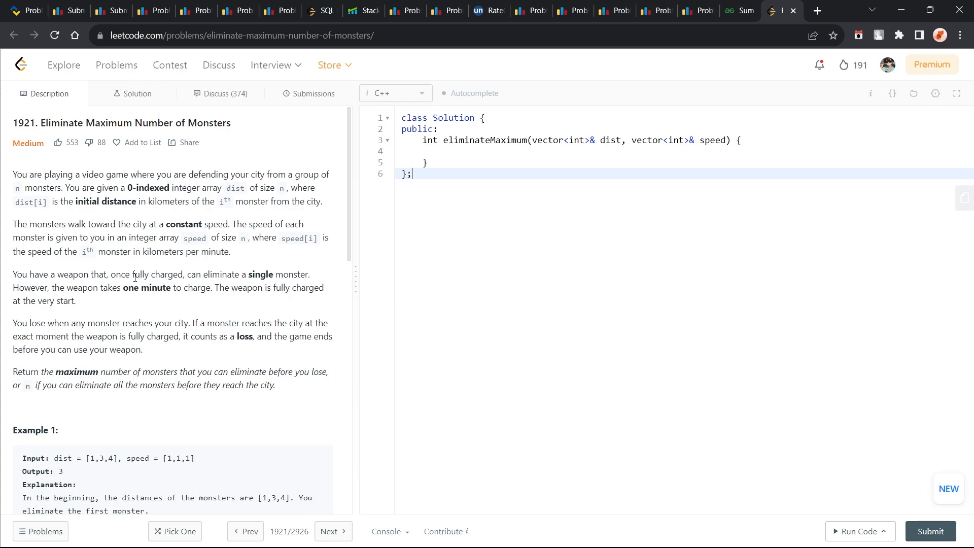
{"action": "mouse_move", "coordinate": [141, 204]}
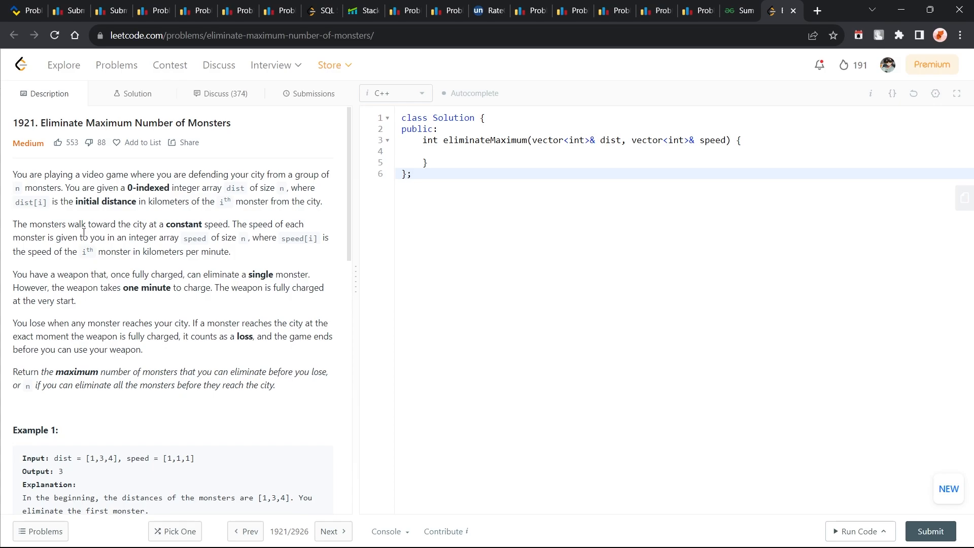
{"action": "mouse_move", "coordinate": [200, 228]}
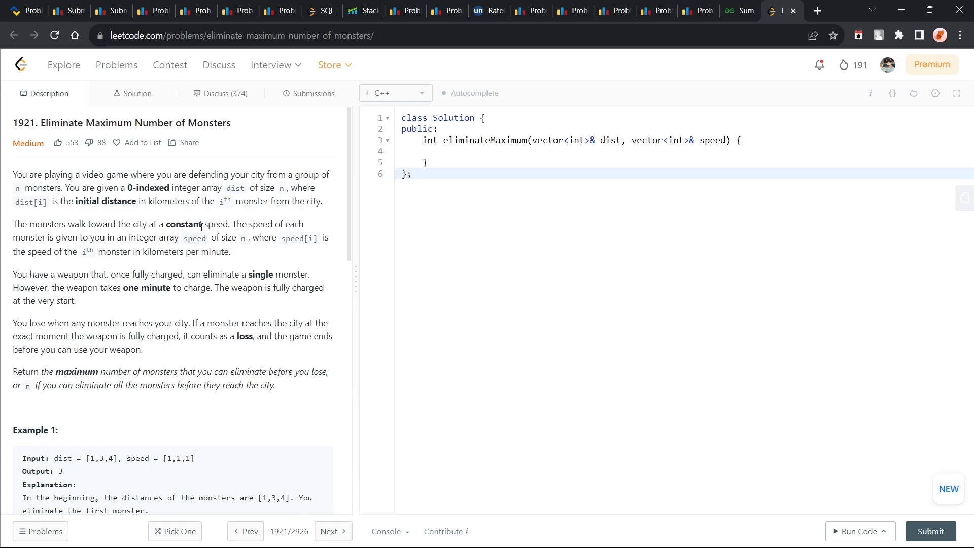
{"action": "mouse_move", "coordinate": [101, 243]}
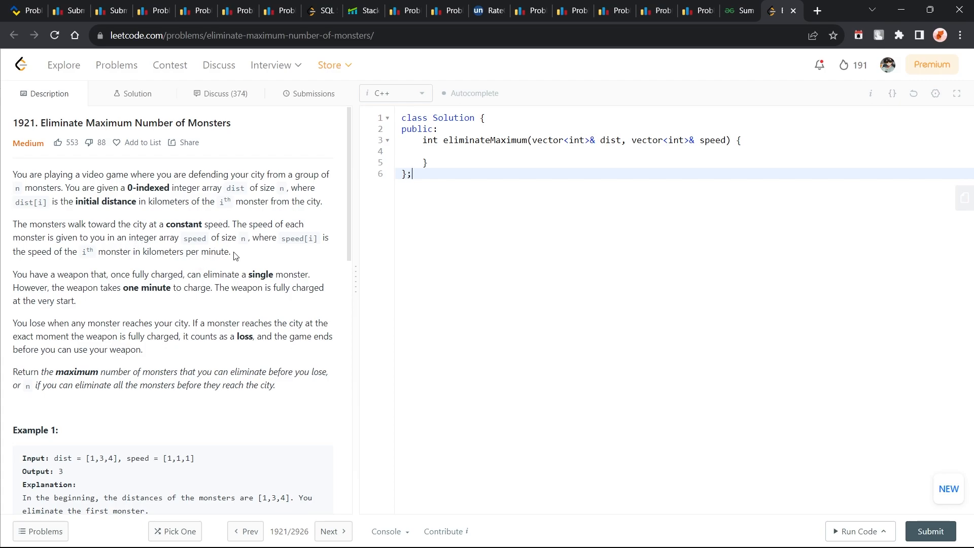
{"action": "mouse_move", "coordinate": [210, 268]}
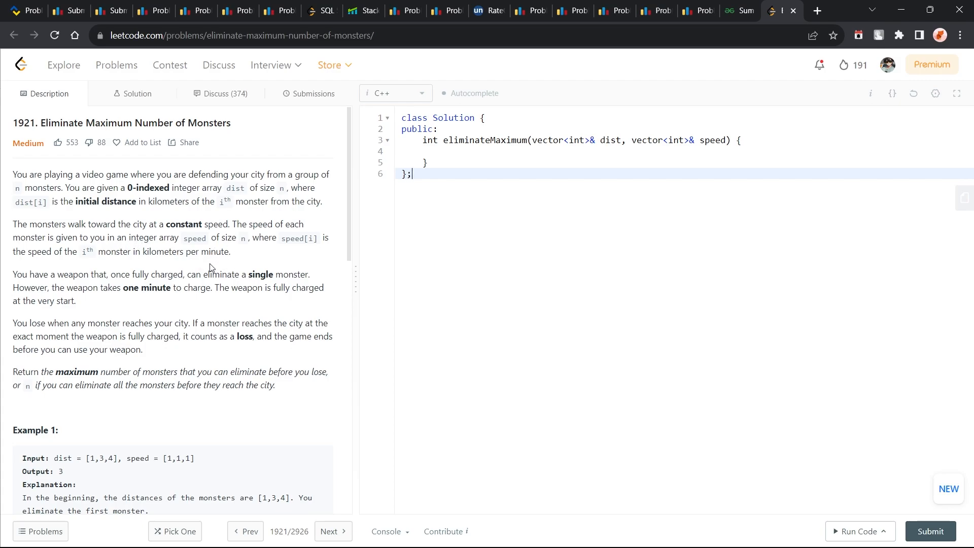
{"action": "mouse_move", "coordinate": [96, 255]}
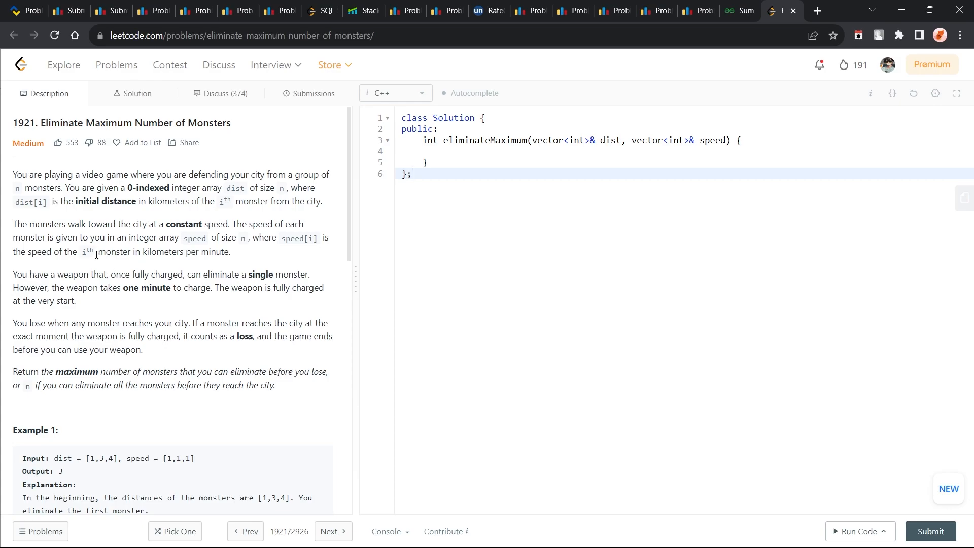
{"action": "scroll", "scroll_direction": "down", "scroll_amount": 3}
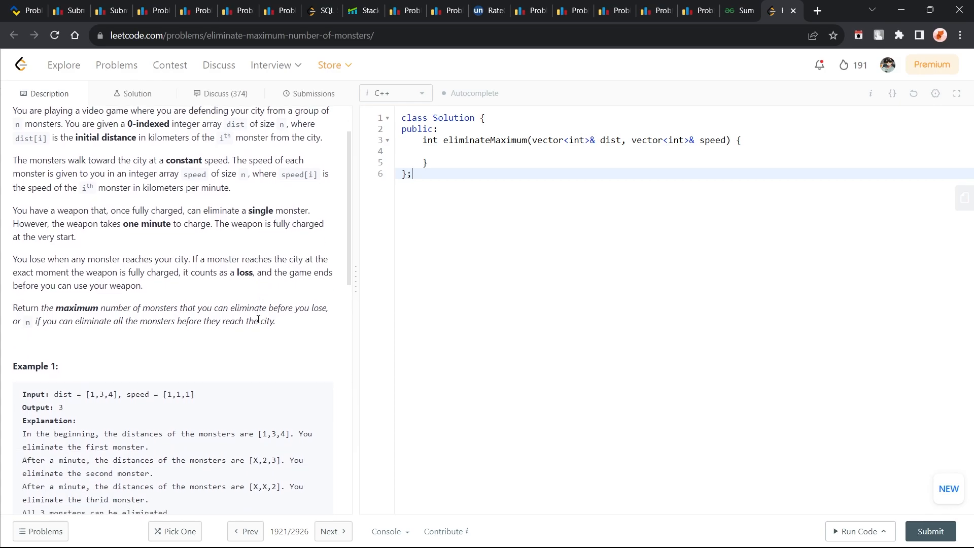
{"action": "scroll", "scroll_direction": "down", "scroll_amount": 3}
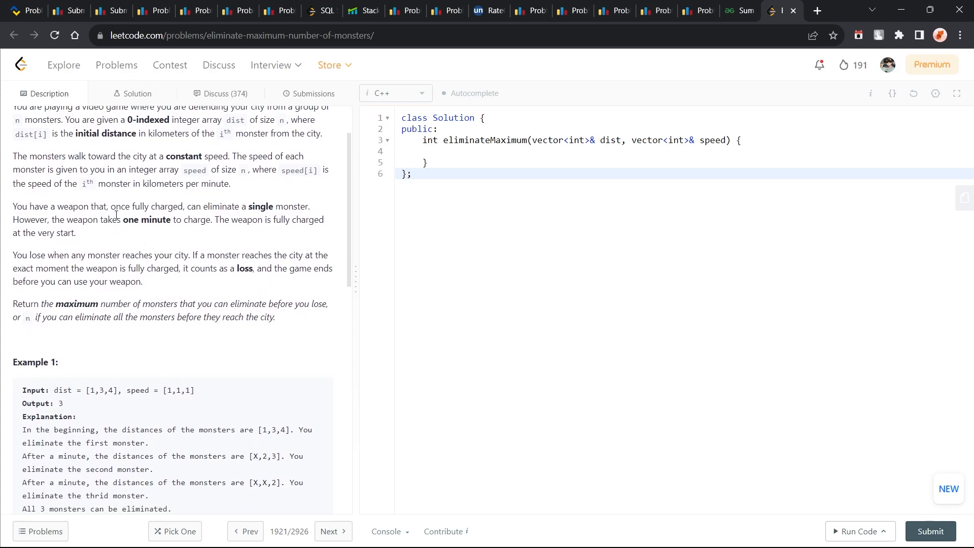
{"action": "mouse_move", "coordinate": [243, 215]}
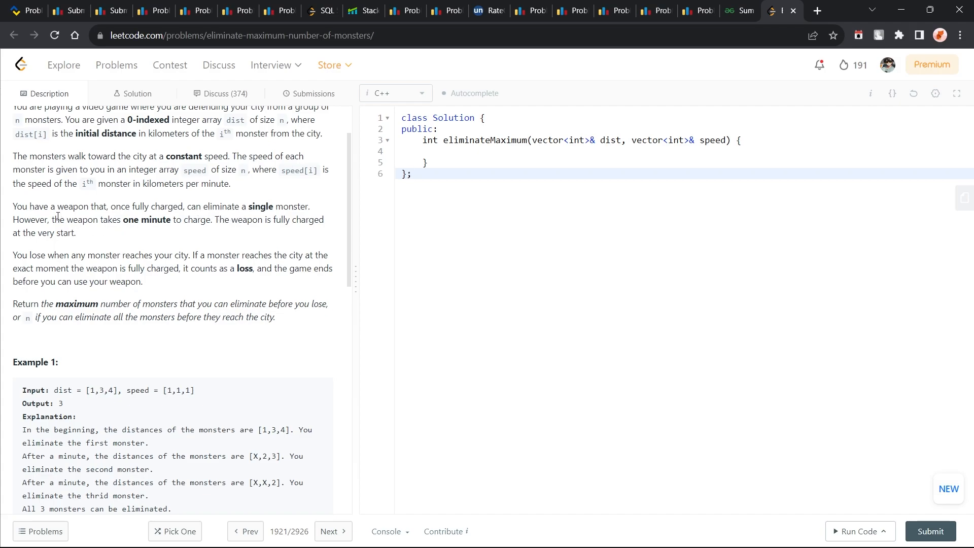
{"action": "mouse_move", "coordinate": [189, 222]}
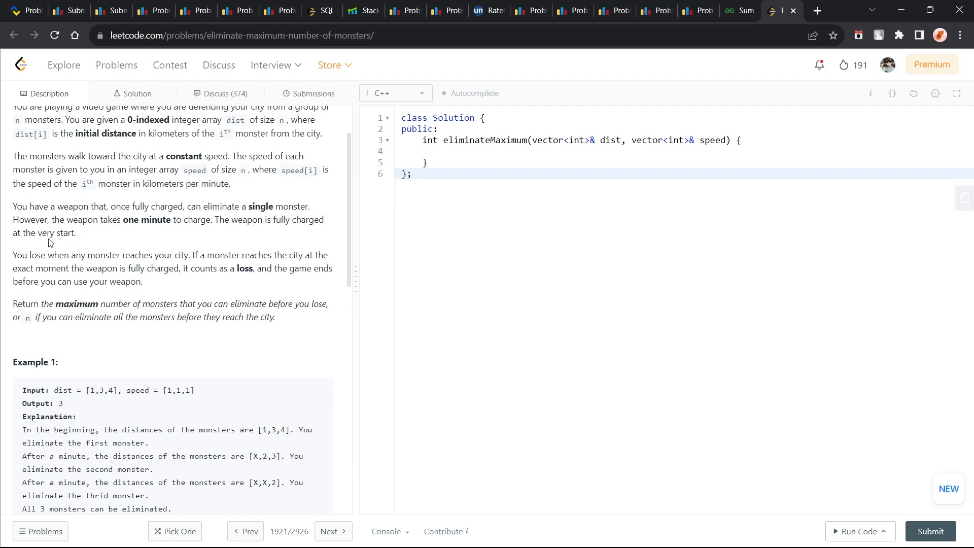
{"action": "left_click", "coordinate": [409, 174]}
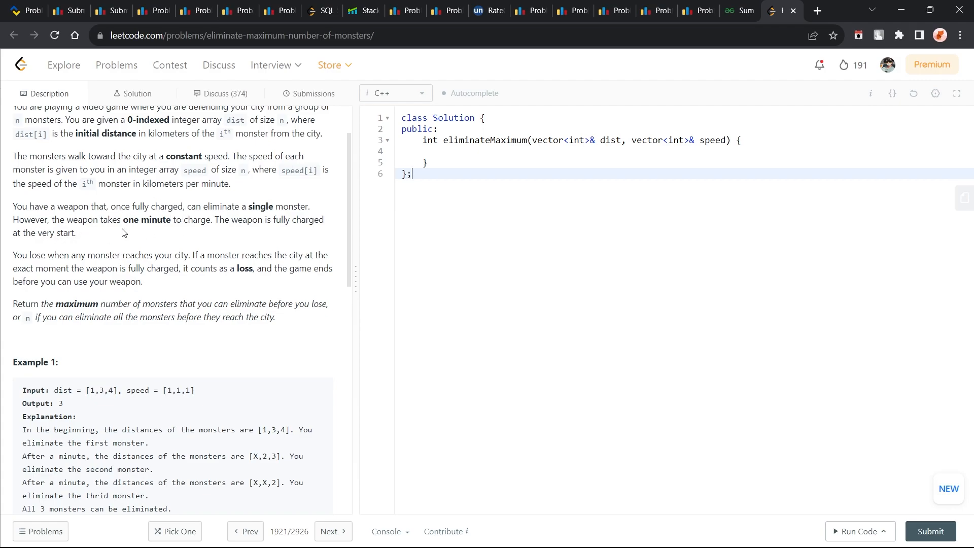
{"action": "mouse_move", "coordinate": [108, 260]}
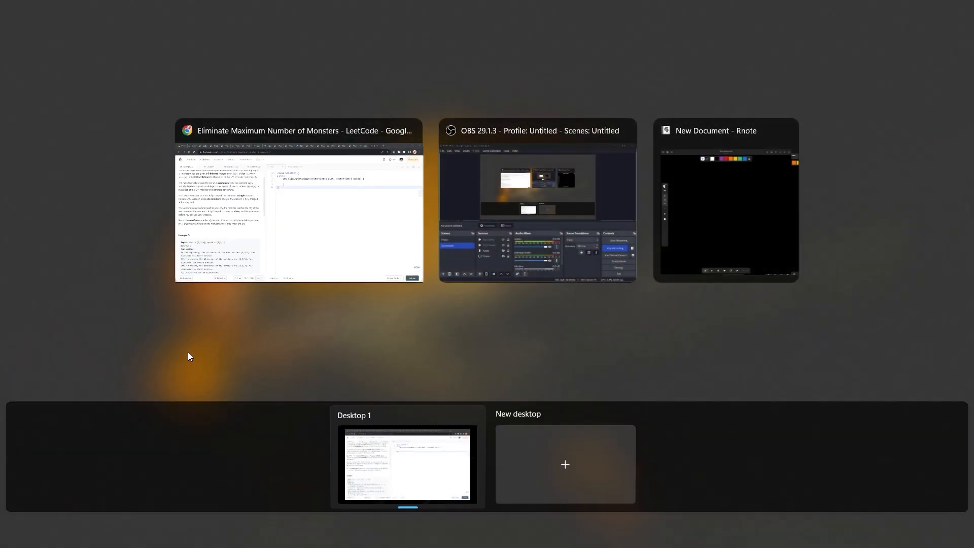
Pick the Chrome LeetCode window and scroll down to Example 3 and Constraints.
{"action": "left_click", "coordinate": [299, 205]}
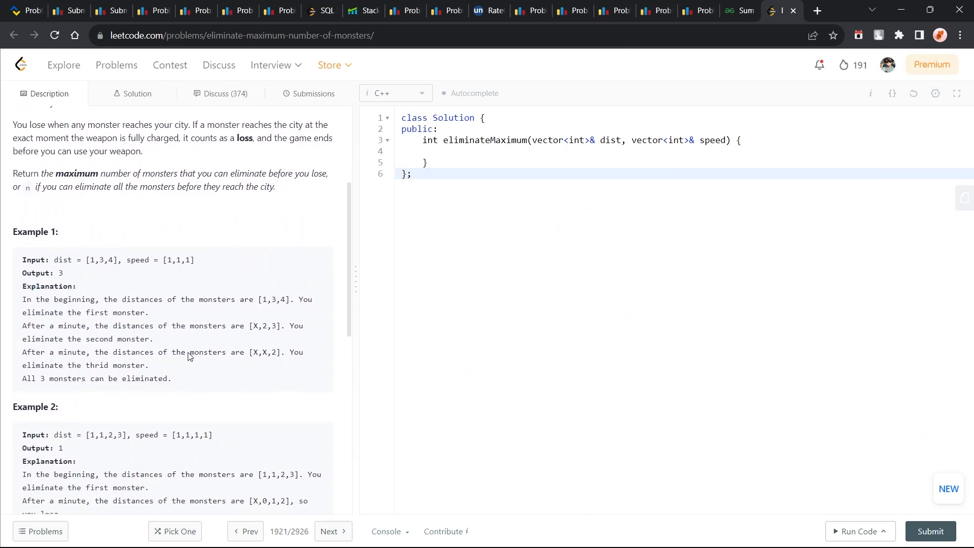
{"action": "scroll", "scroll_direction": "down", "scroll_amount": 3}
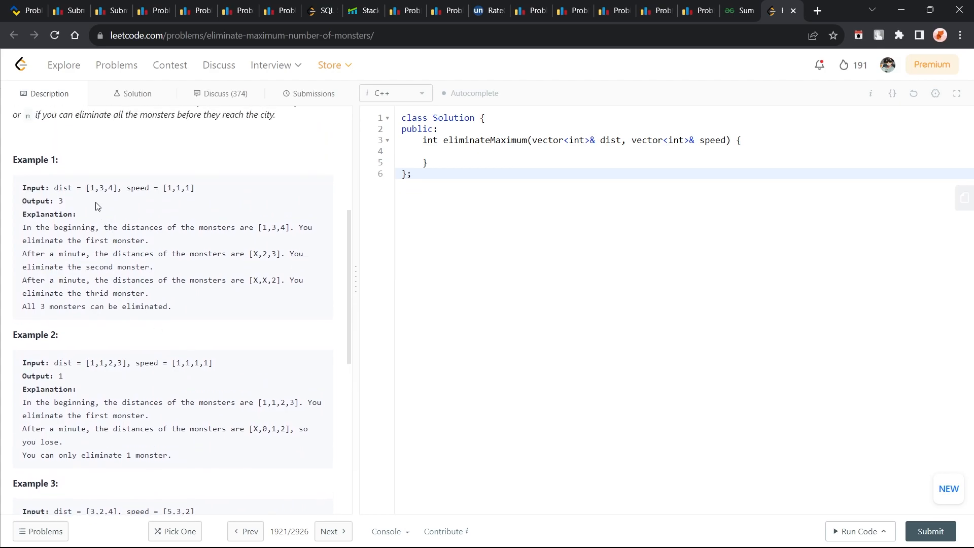
{"action": "scroll", "scroll_direction": "down", "scroll_amount": 3}
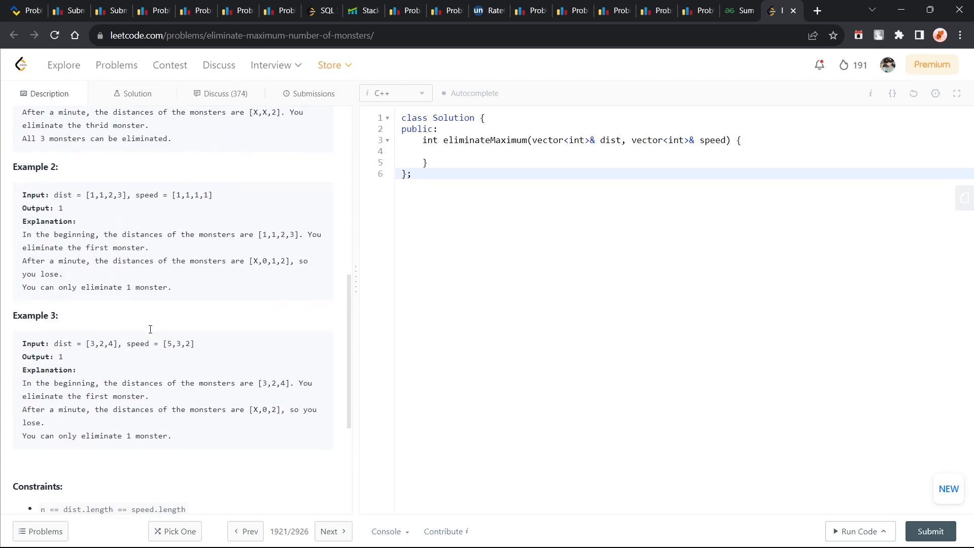
{"action": "scroll", "scroll_direction": "down", "scroll_amount": 3}
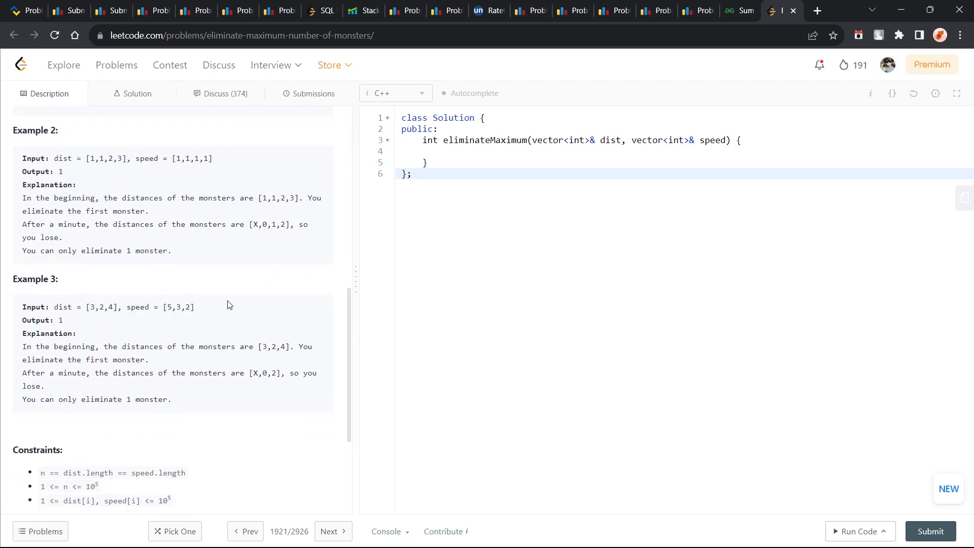
{"action": "mouse_move", "coordinate": [189, 365]}
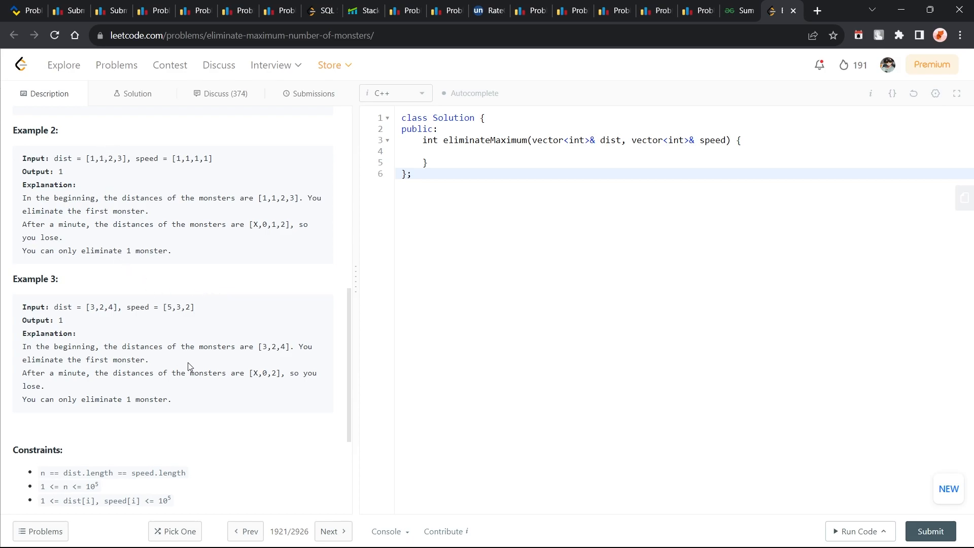
{"action": "mouse_move", "coordinate": [114, 326]}
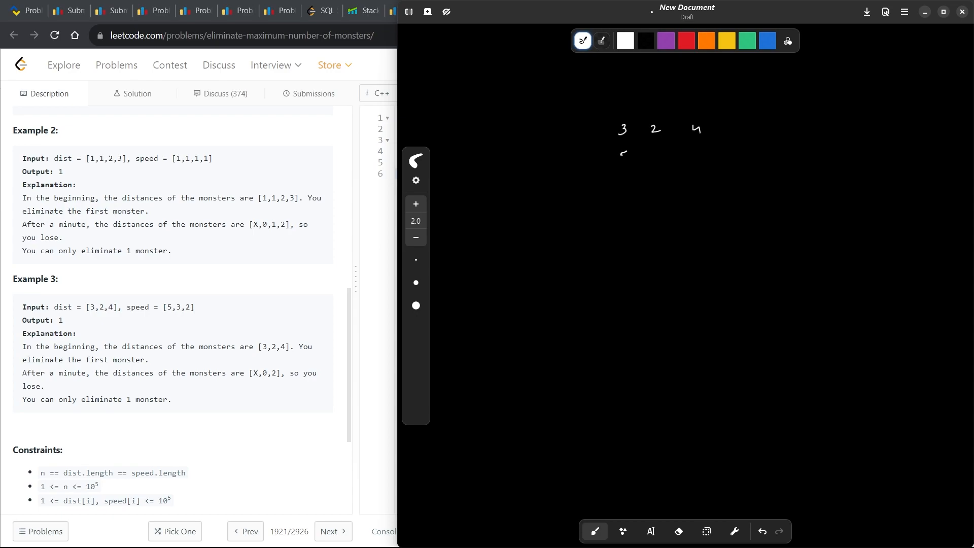
Handwrite distances 3 2 4, the speeds, and arrival times 1 1 2 on the board.
{"action": "left_click_drag", "start_coordinate": [621, 156], "coordinate": [705, 157]}
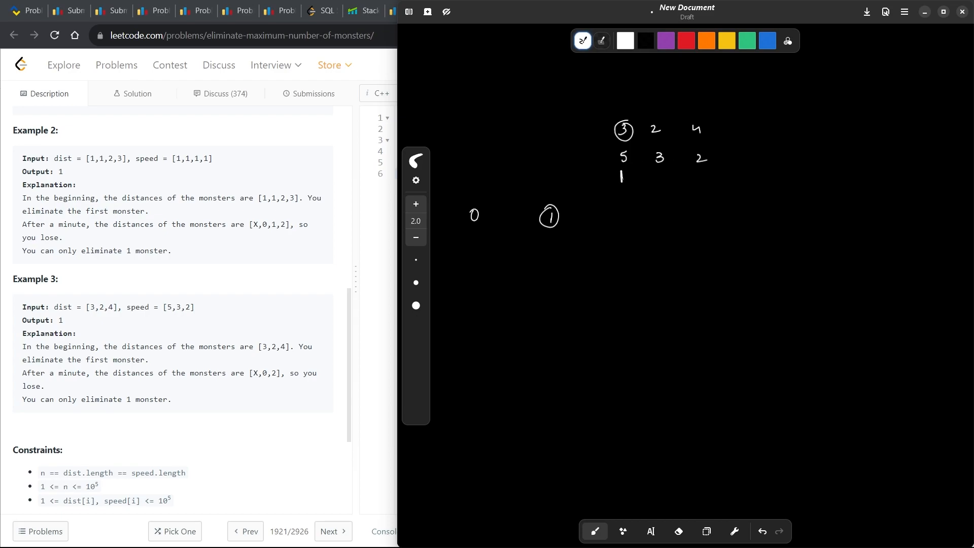
{"action": "left_click_drag", "start_coordinate": [659, 170], "coordinate": [659, 185]}
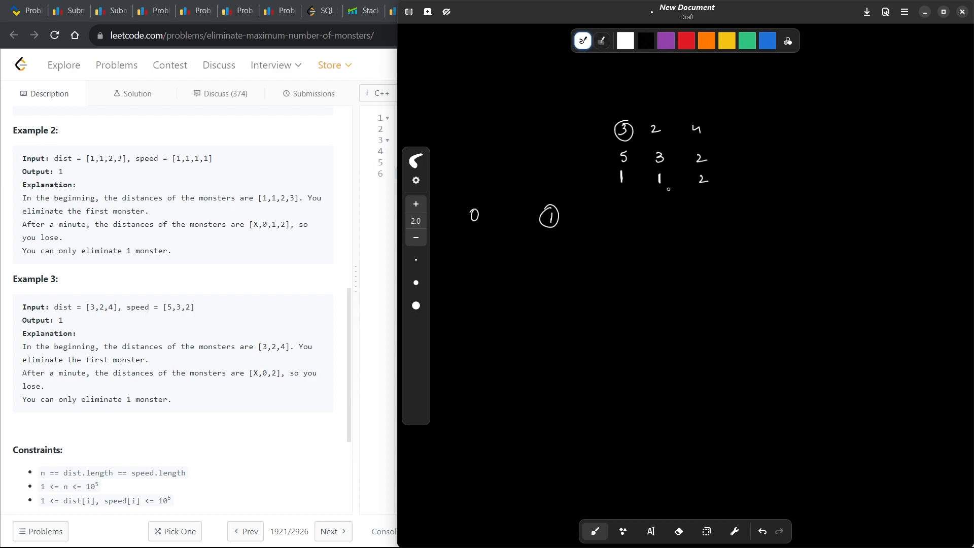
{"action": "left_click_drag", "start_coordinate": [615, 168], "coordinate": [621, 180]}
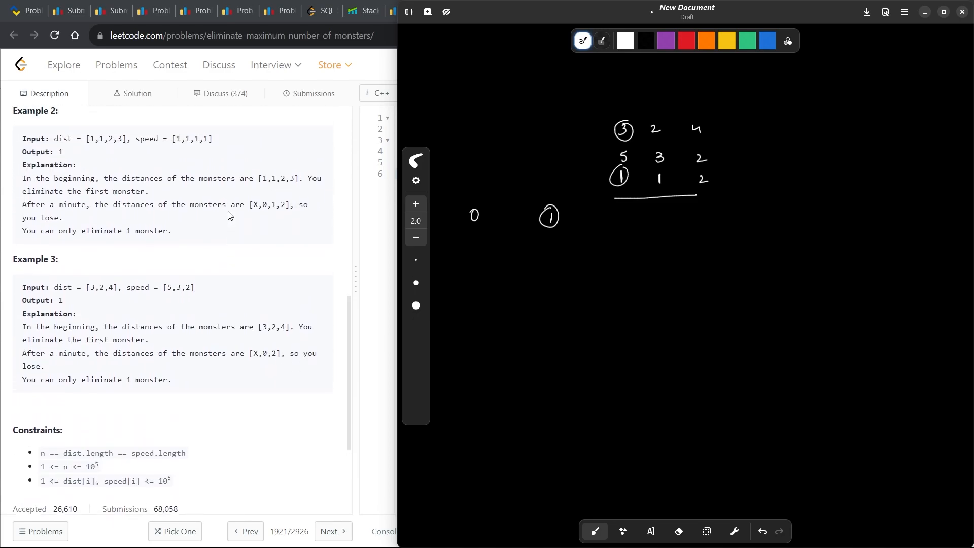
Draw a kill timeline from 0 with arrows to the circled arrival times.
{"action": "scroll", "scroll_direction": "down", "scroll_amount": 3}
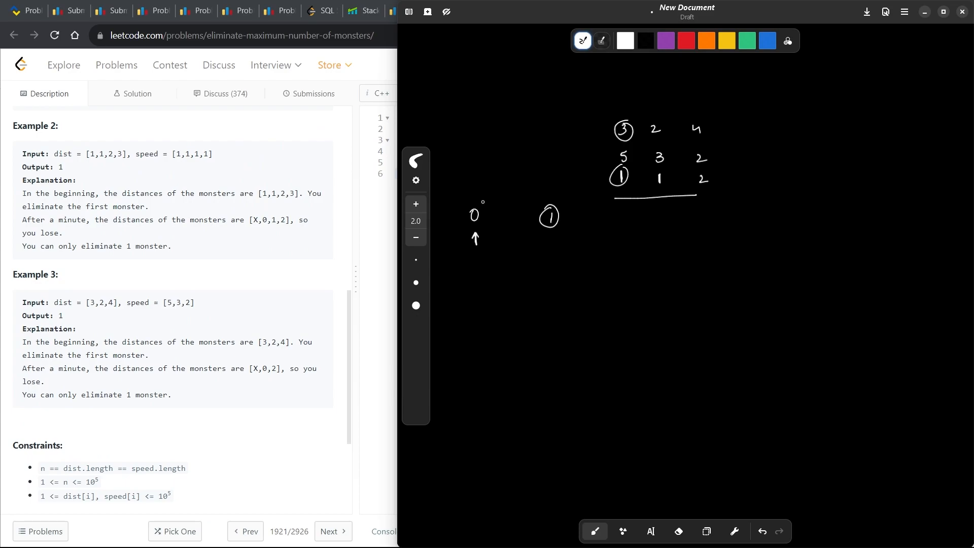
{"action": "left_click_drag", "start_coordinate": [473, 215], "coordinate": [473, 199]}
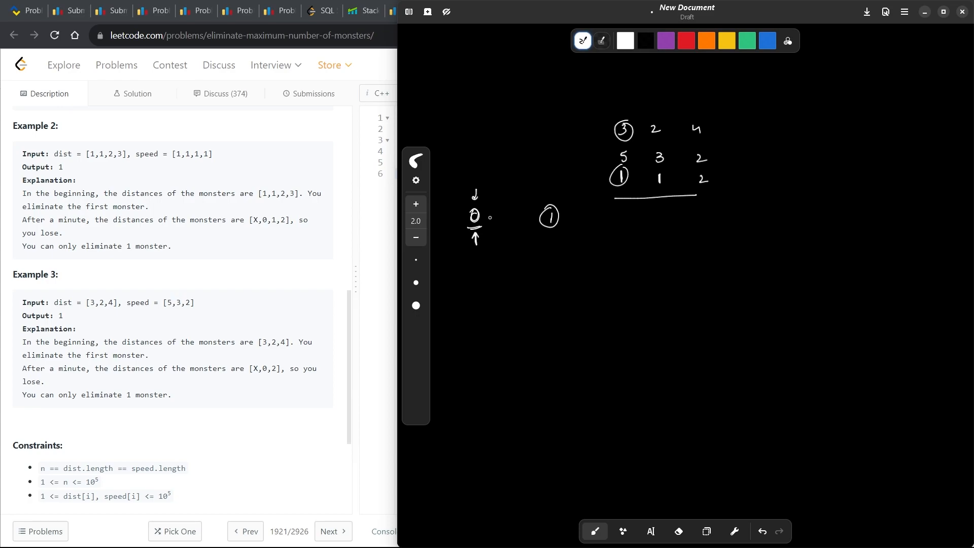
{"action": "left_click_drag", "start_coordinate": [487, 217], "coordinate": [521, 215]}
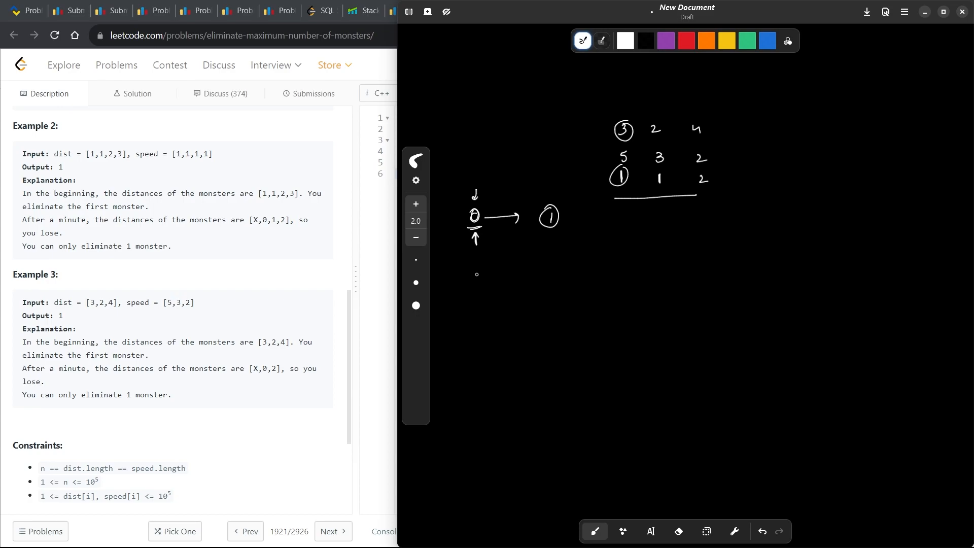
{"action": "left_click_drag", "start_coordinate": [476, 274], "coordinate": [478, 277]}
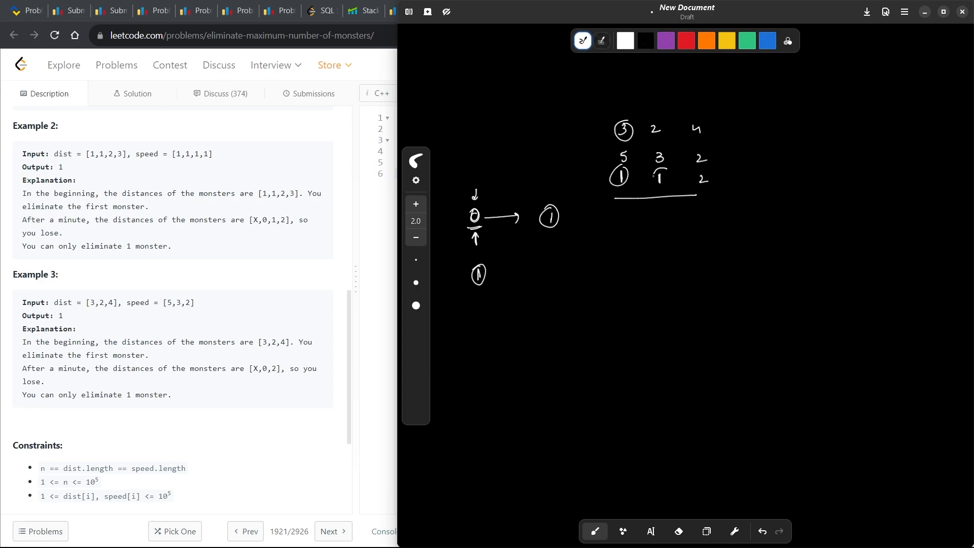
{"action": "left_click_drag", "start_coordinate": [655, 168], "coordinate": [660, 202]}
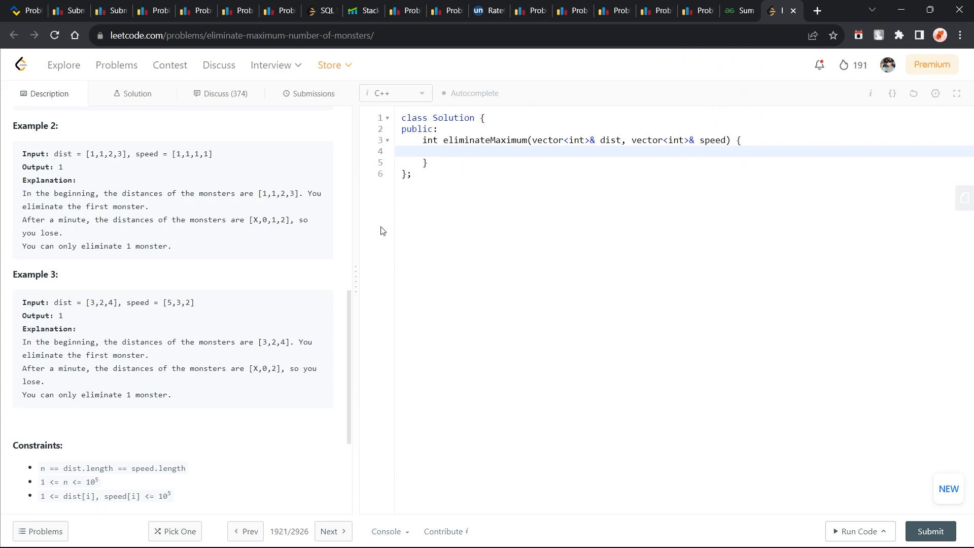
{"action": "mouse_move", "coordinate": [525, 173]}
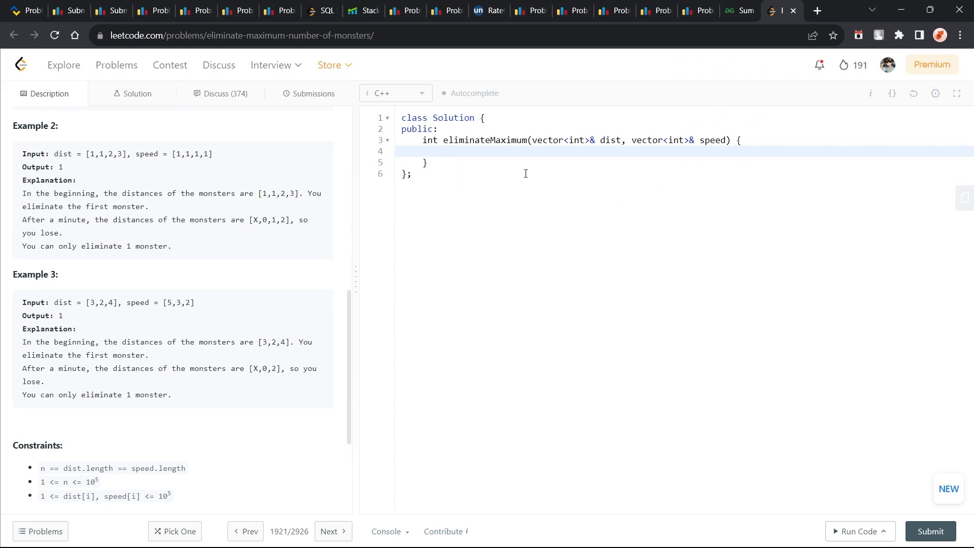
Declare the arrival times vector and open a for loop over i from 0 to n.
{"action": "type", "text": "int"}
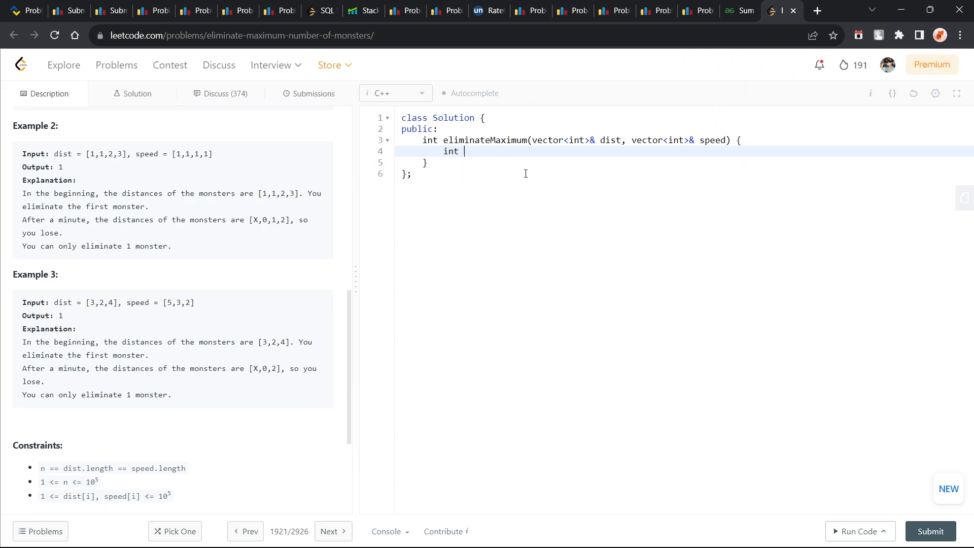
{"action": "type", "text": "times"}
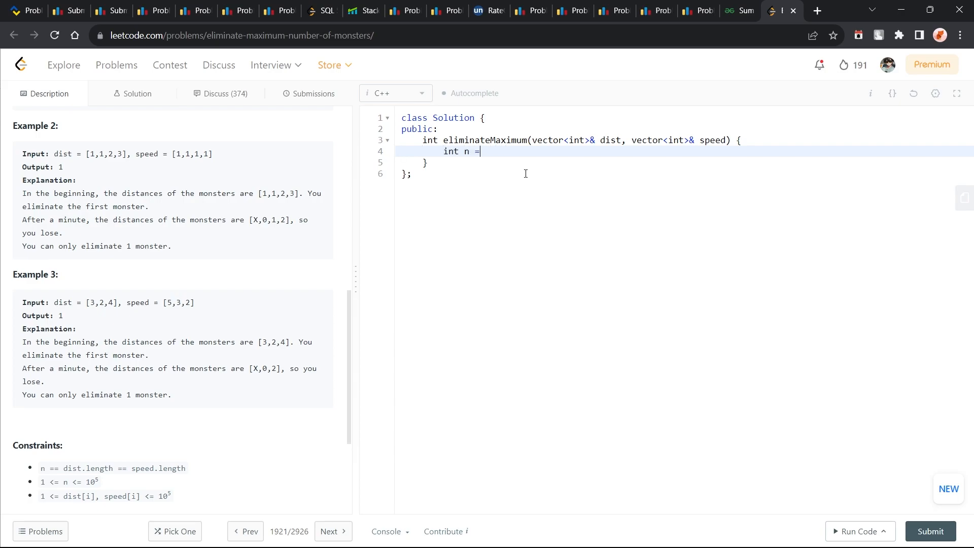
{"action": "type", "text": "dist.size();"}
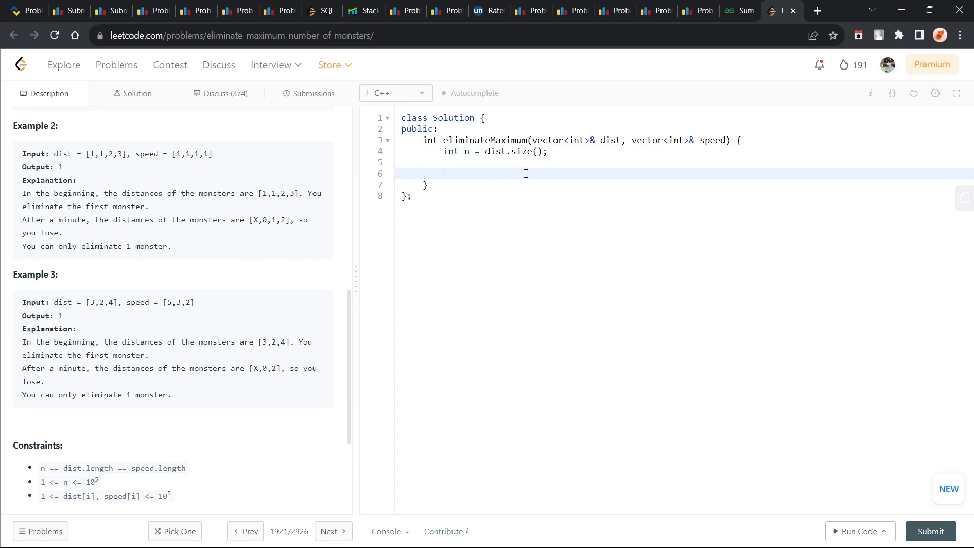
{"action": "type", "text": "vector<int> time"}
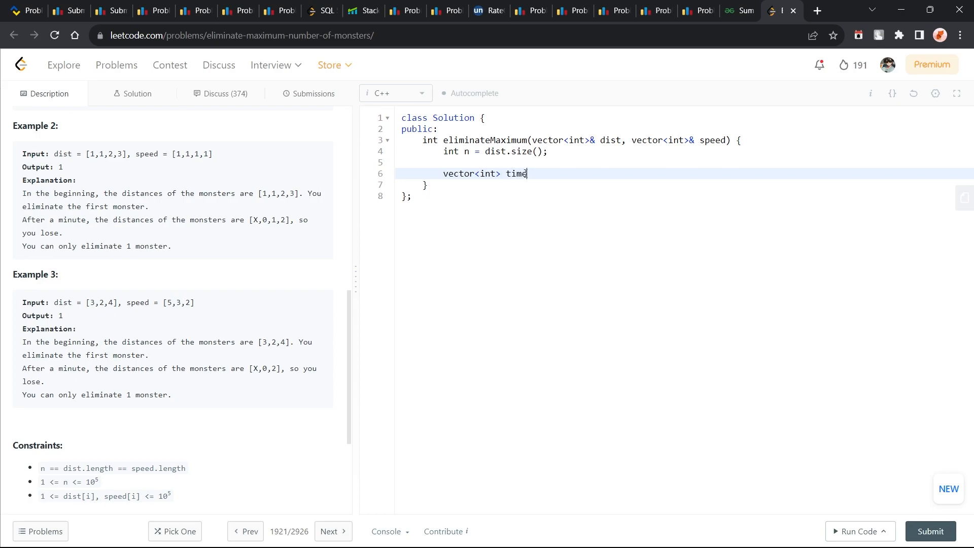
{"action": "type", "text": "(n);"}
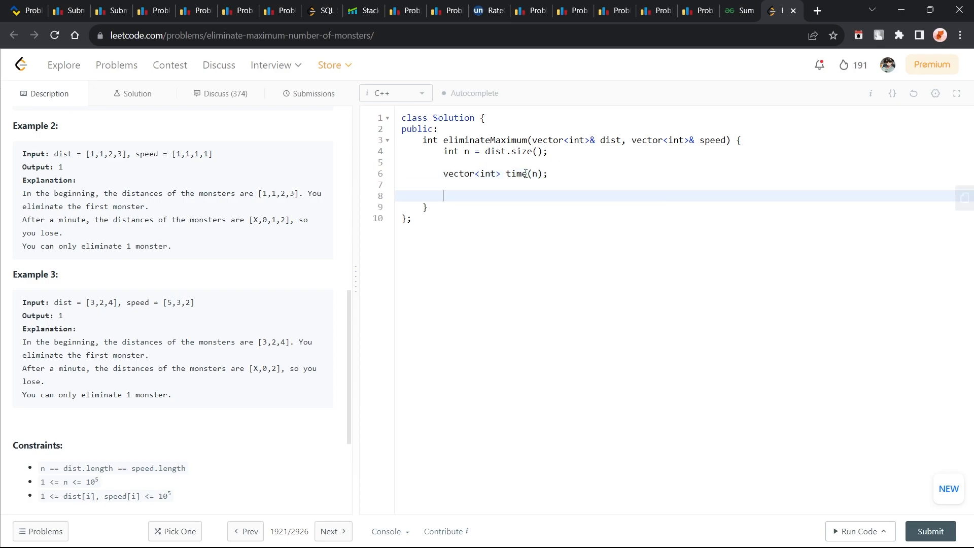
{"action": "type", "text": "for(int i)"}
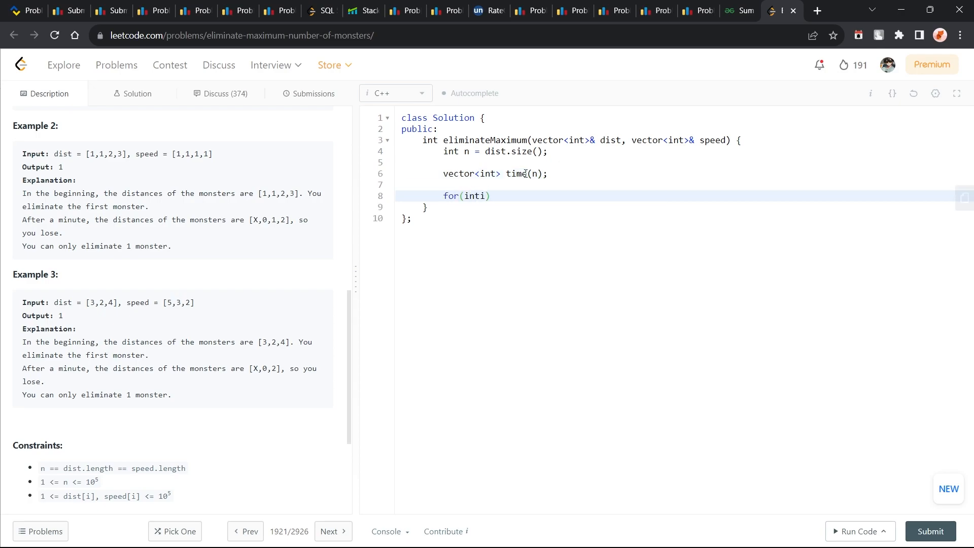
{"action": "type", "text": "= 0; i"}
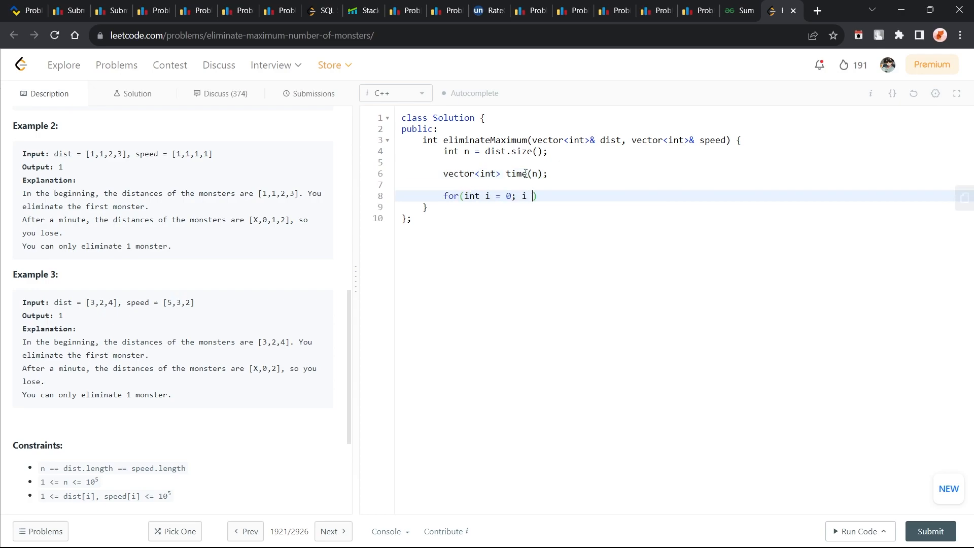
{"action": "type", "text": "< n; i++)"}
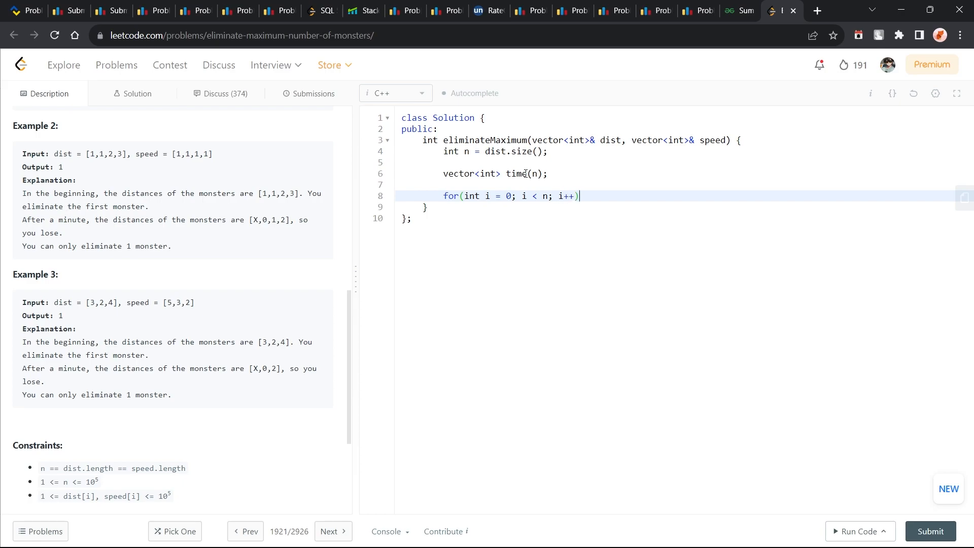
{"action": "type", "text": "{"}
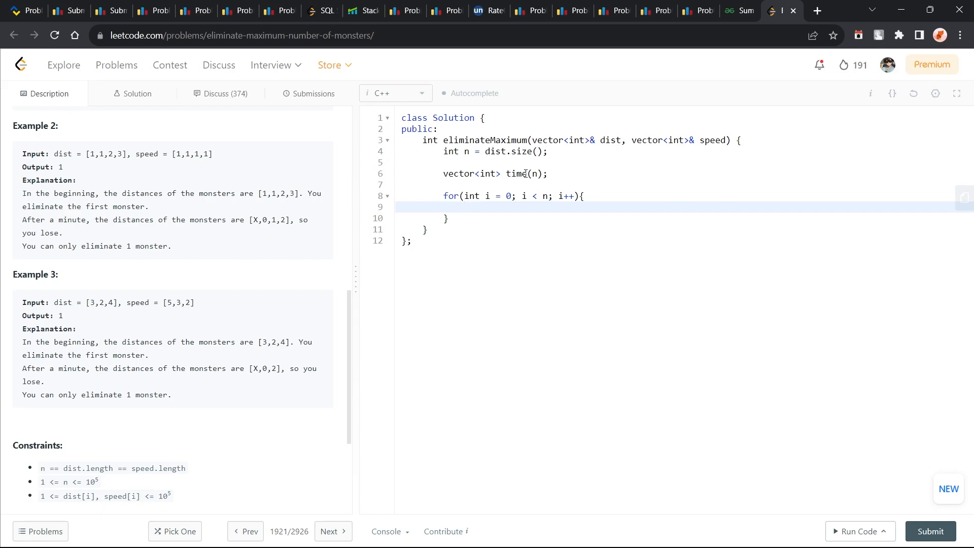
Compute each arrival time as (dist[i] + speed[i] - 1) / speed[i].
{"action": "type", "text": "time[i]"}
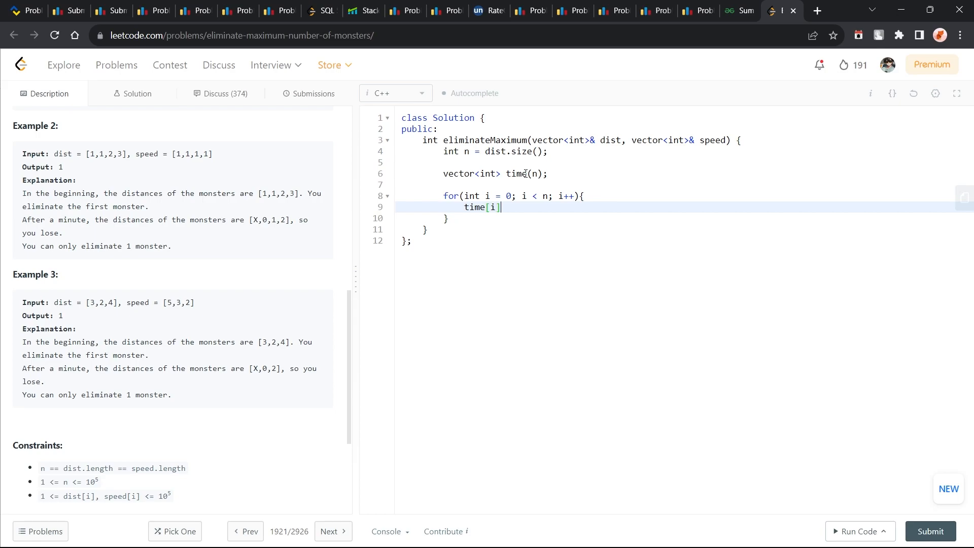
{"action": "type", "text": "= (dist[i])"}
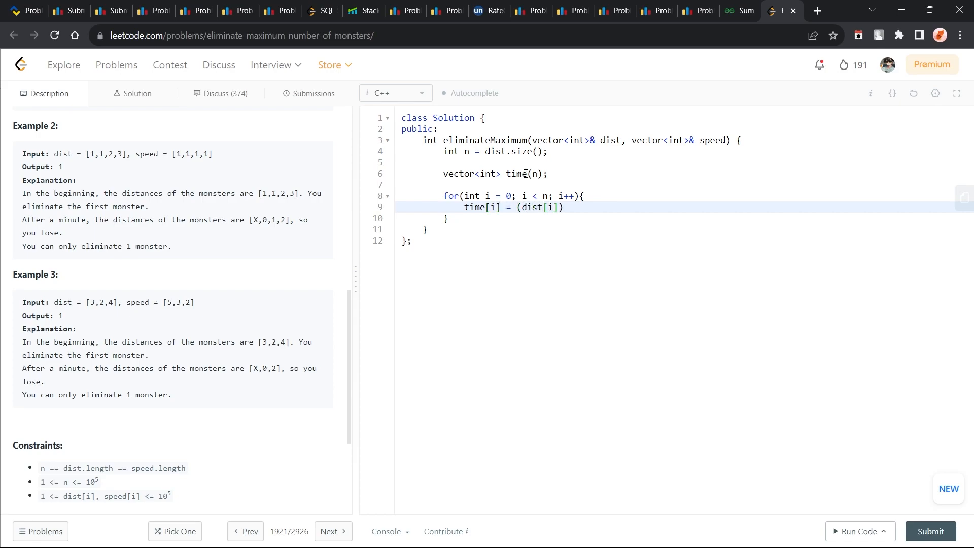
{"action": "type", "text": "+ spedd"}
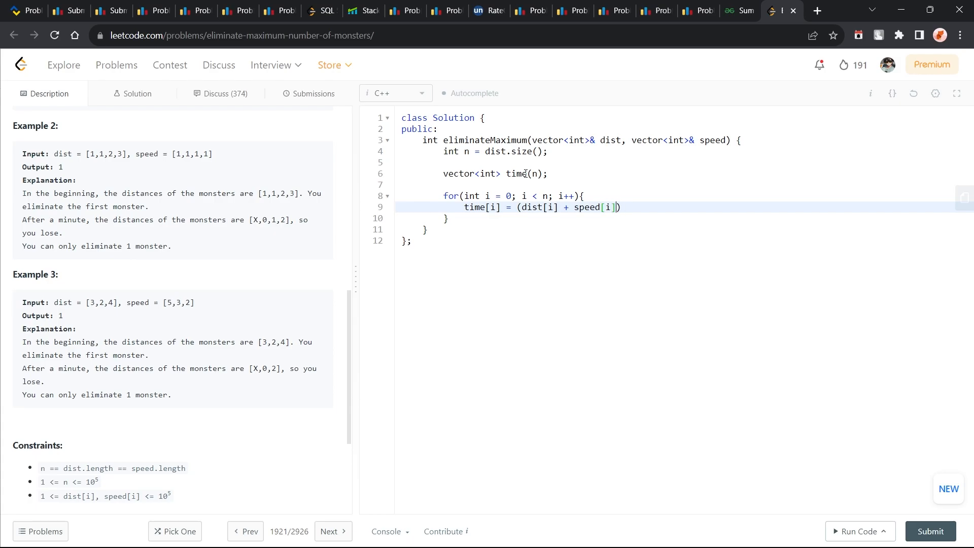
{"action": "type", "text": "- 1) / spe"}
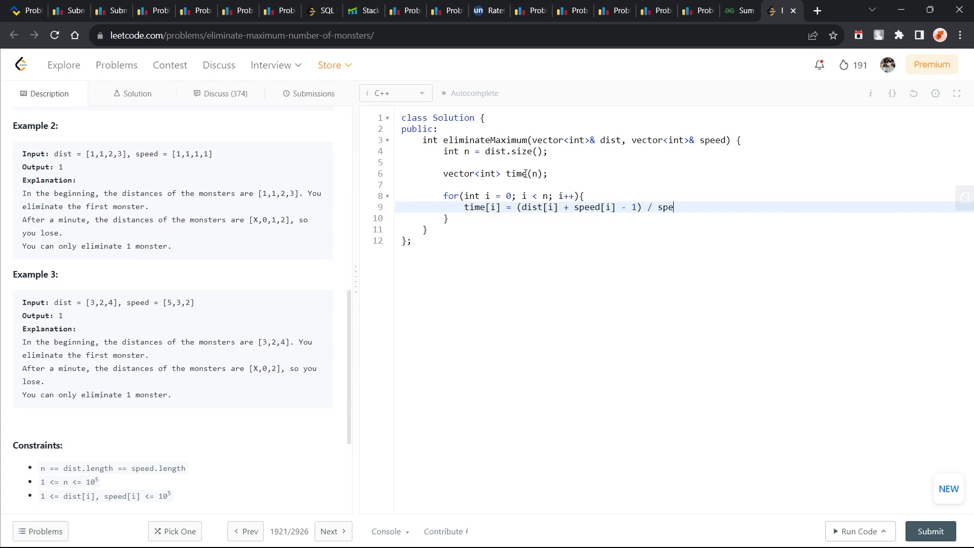
{"action": "type", "text": "ed[i];"}
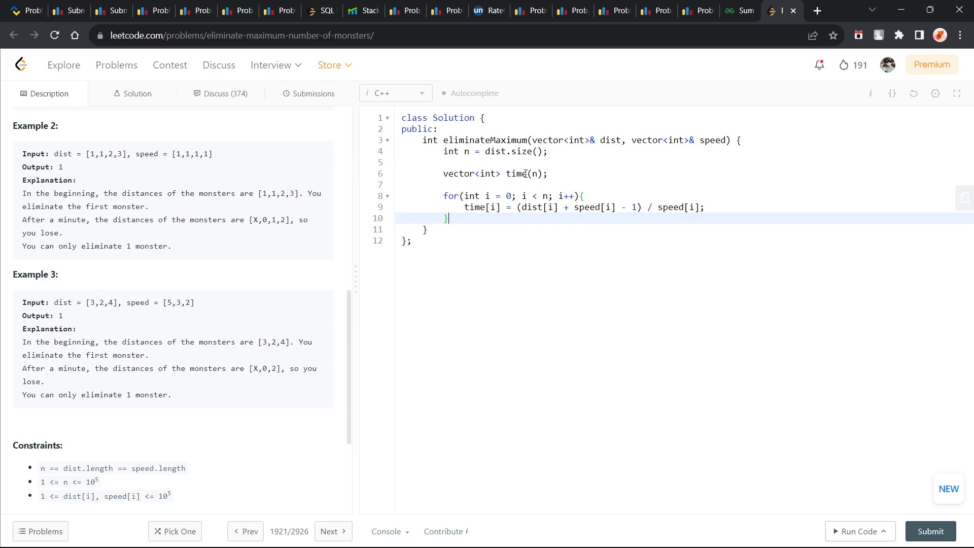
Sort the arrival times with sort(time.begin(), time.end()).
{"action": "key", "text": "Enter"}
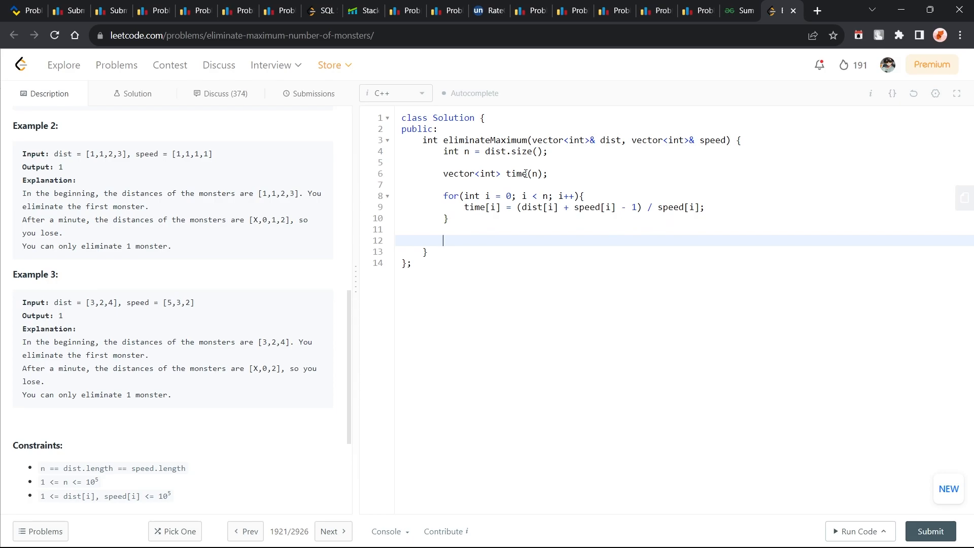
{"action": "type", "text": "sort(time.b"}
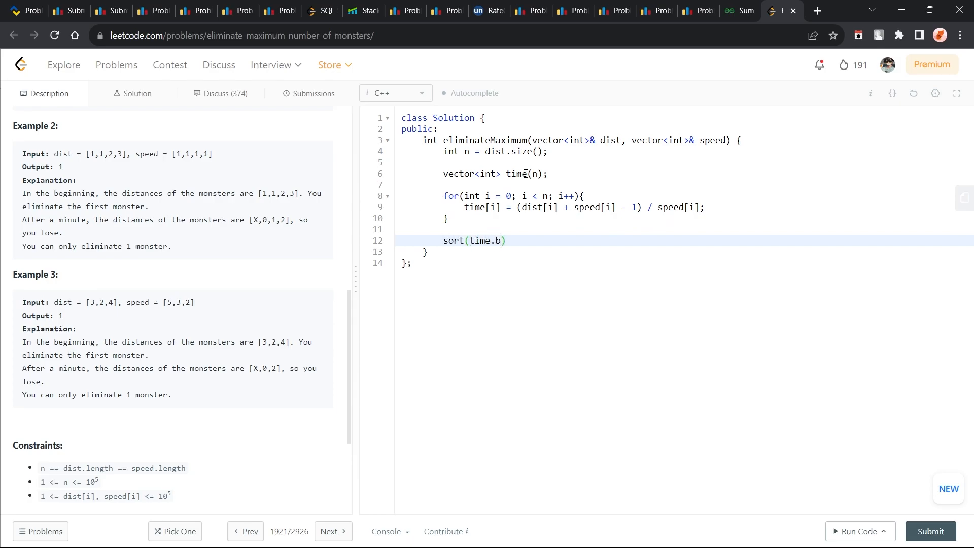
{"action": "type", "text": "eg."}
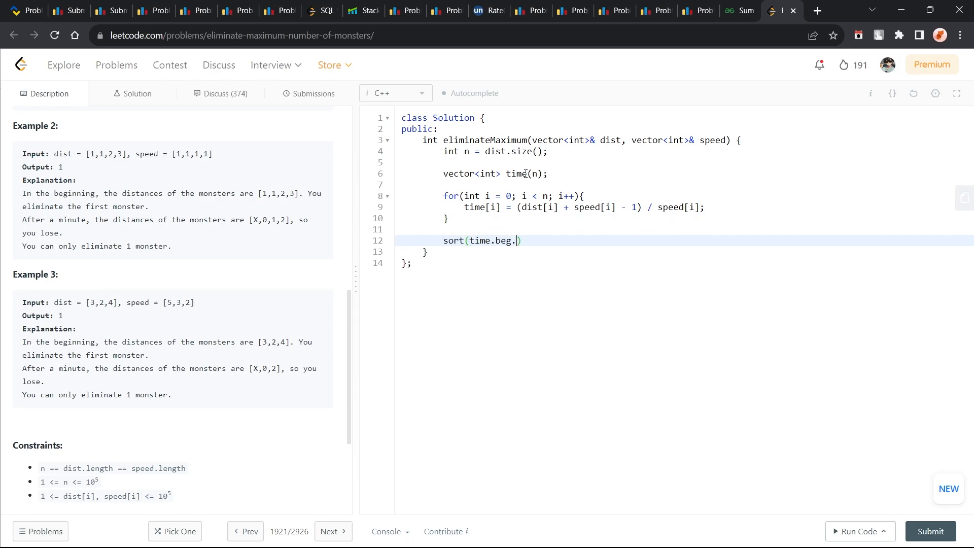
{"action": "type", "text": "in"}
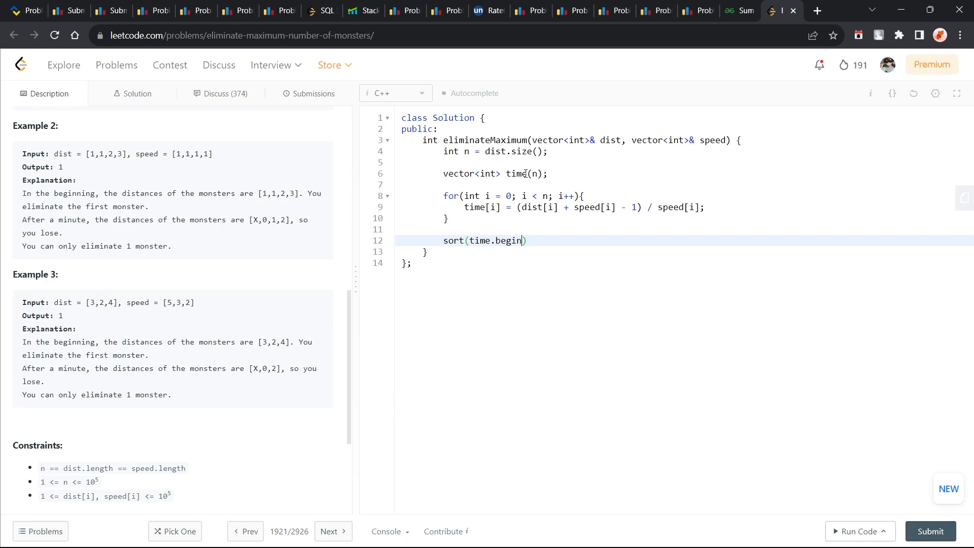
{"action": "type", "text": "(),"}
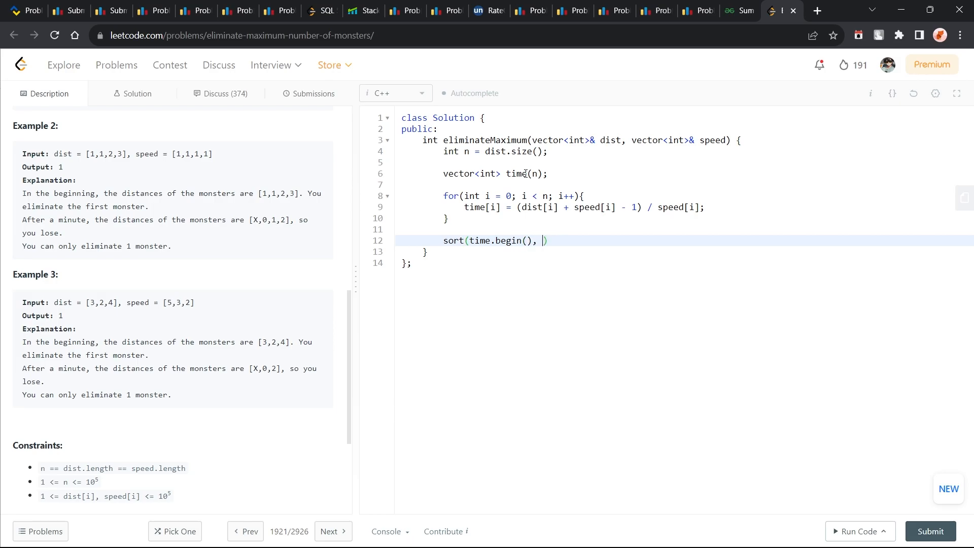
{"action": "type", "text": "time.end()"}
{"action": "type", "text": "int cur ="}
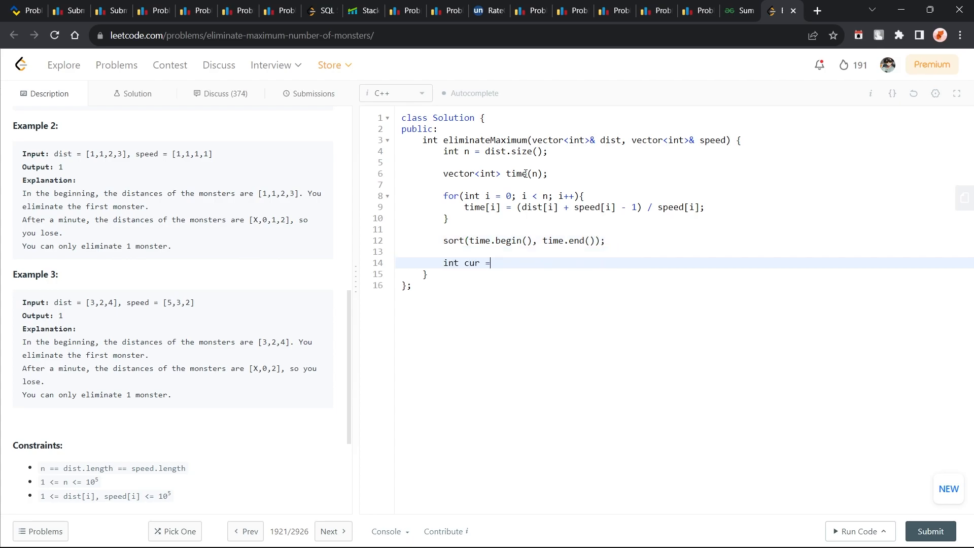
Add the counting loop incrementing ans and cur, breaking otherwise, and return ans.
{"action": "type", "text": "0;"}
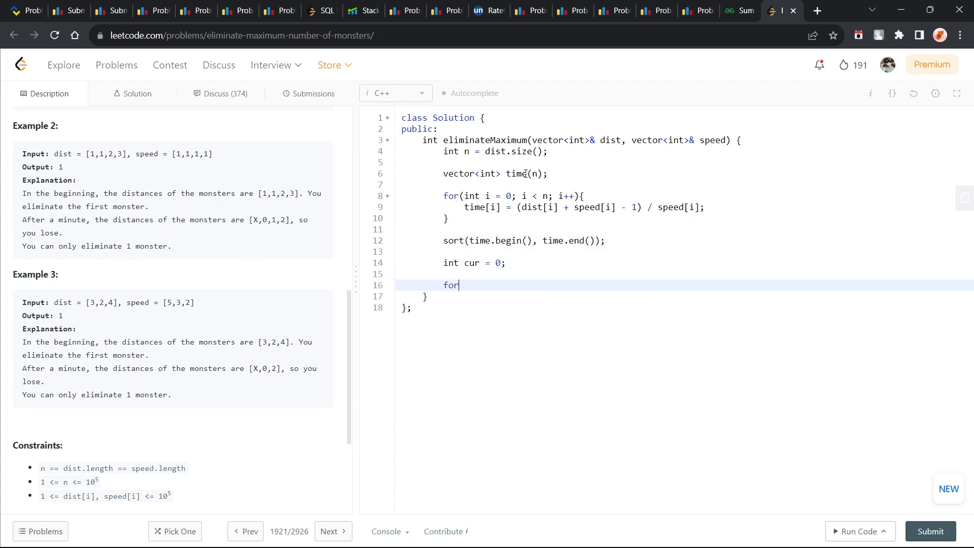
{"action": "type", "text": "(auto )"}
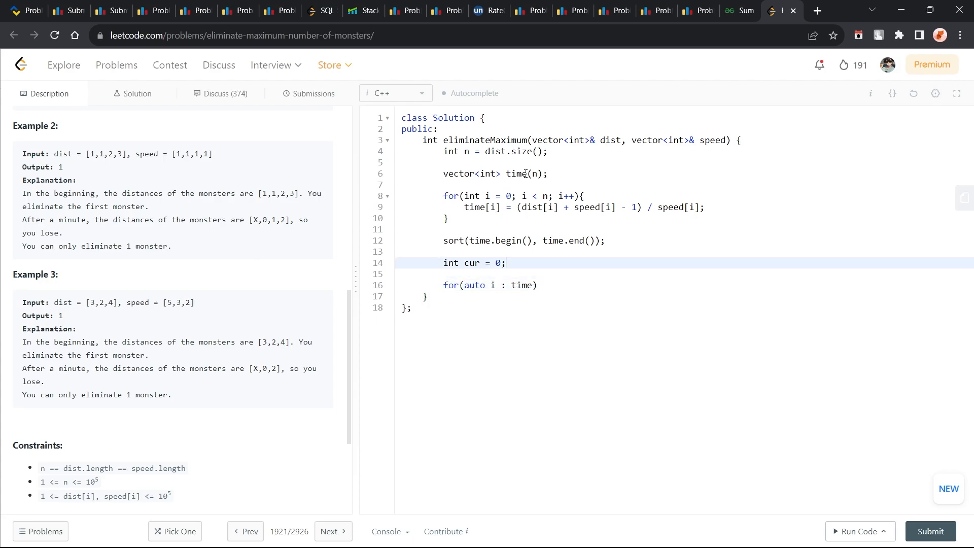
{"action": "type", "text": "int ans = 0;"}
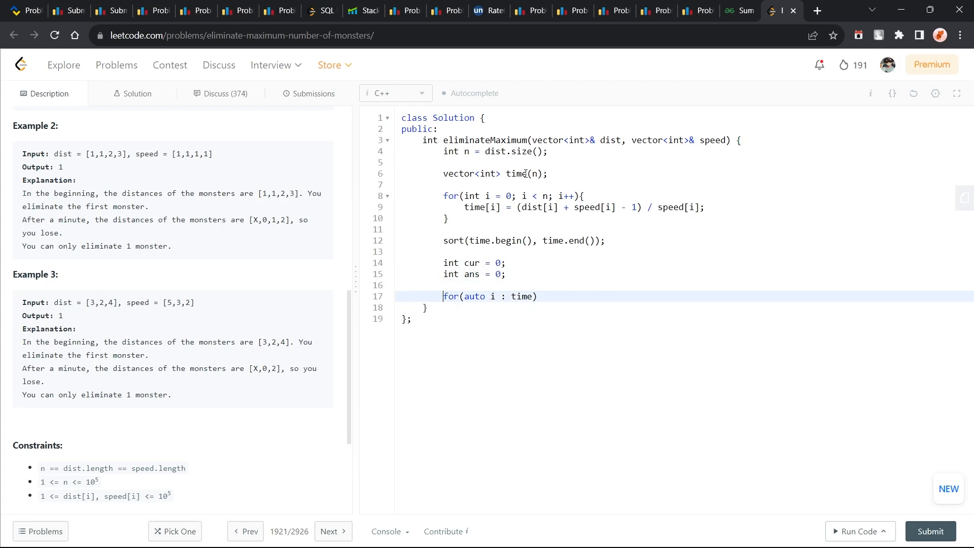
{"action": "type", "text": "{"}
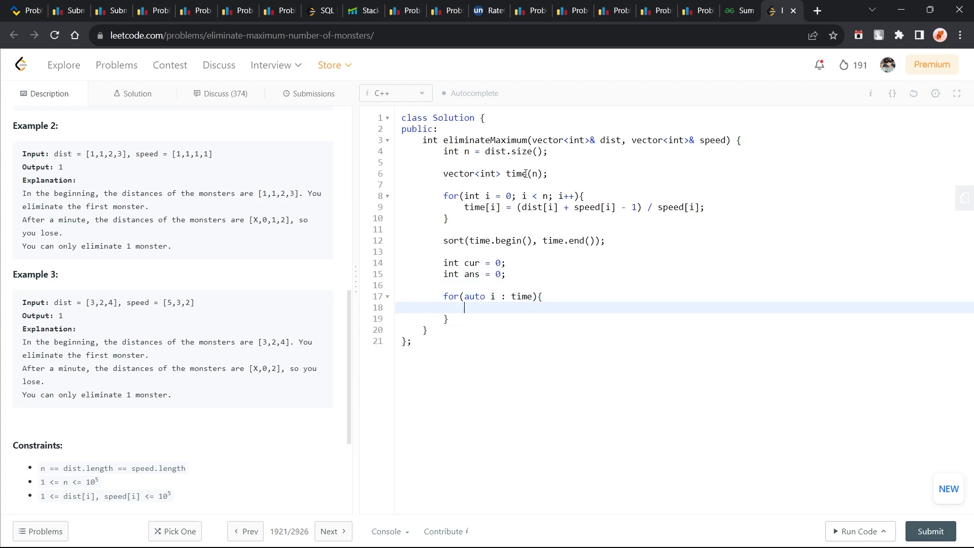
{"action": "type", "text": "if(i < cu"}
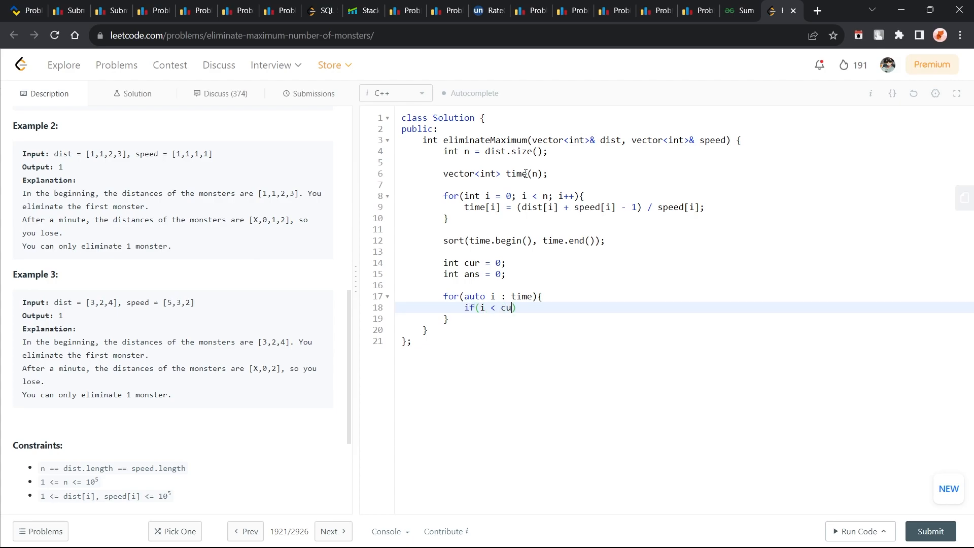
{"action": "type", "text": "r){"}
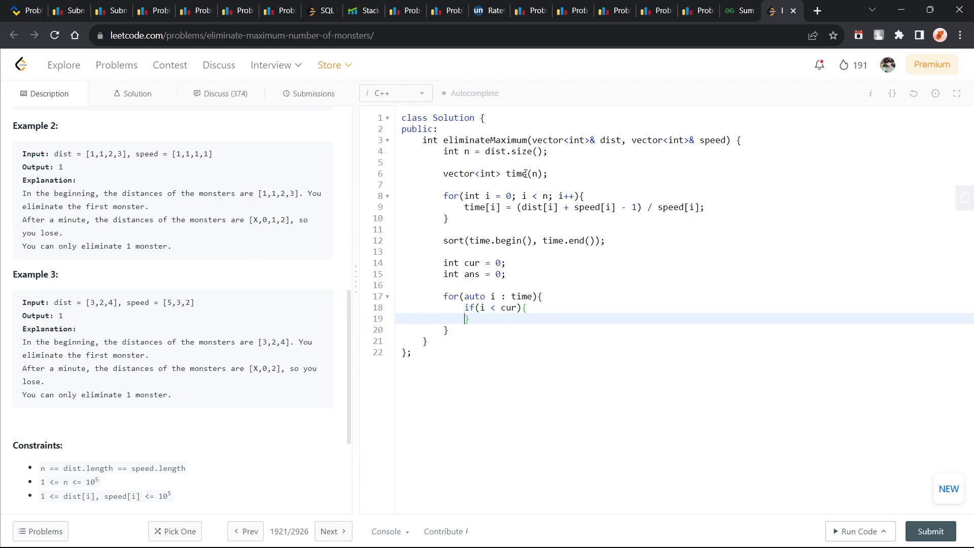
{"action": "type", "text": "++ans;"}
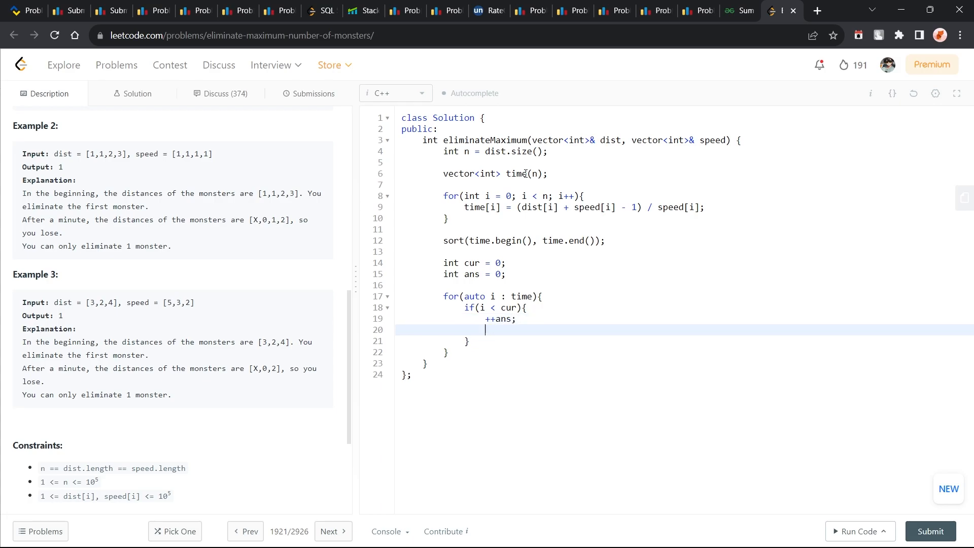
{"action": "type", "text": "++cur;"}
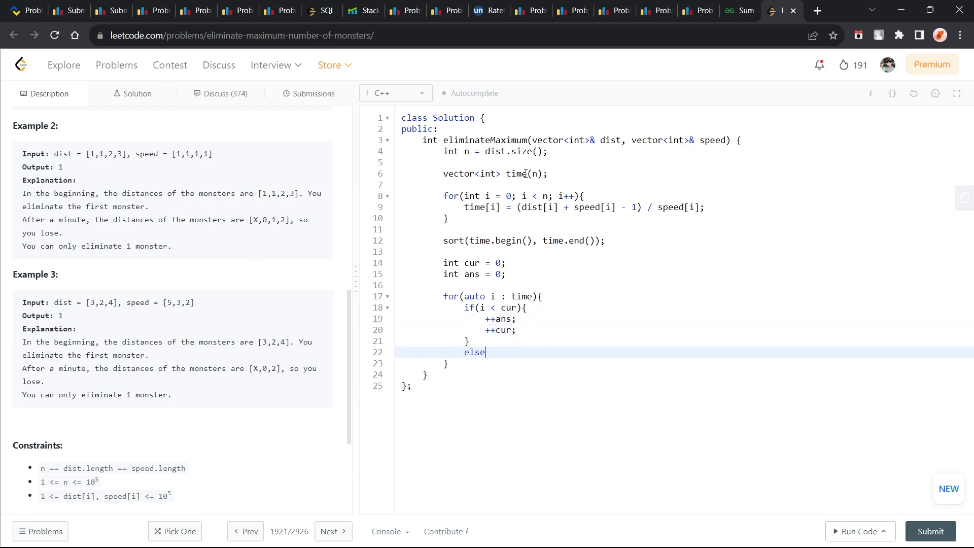
{"action": "type", "text": "{"}
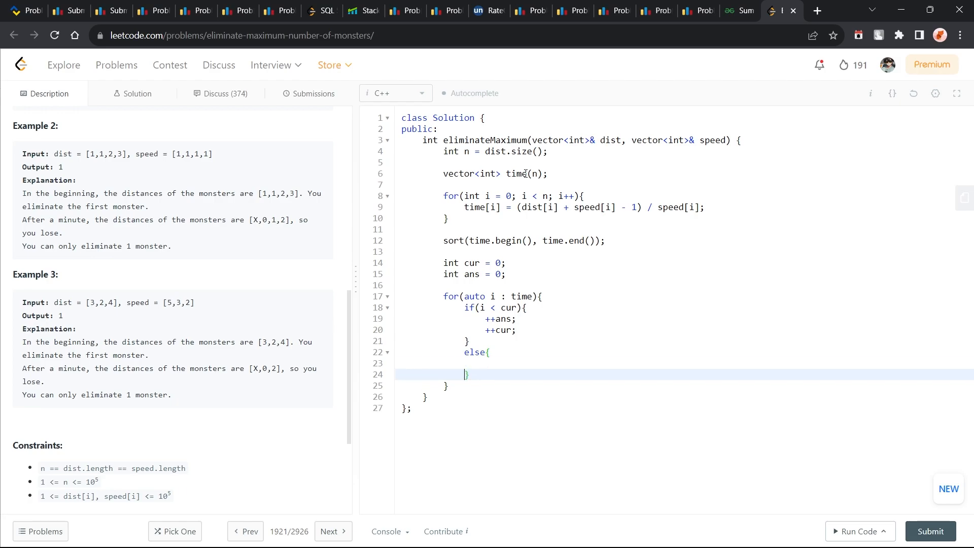
{"action": "type", "text": "break;"}
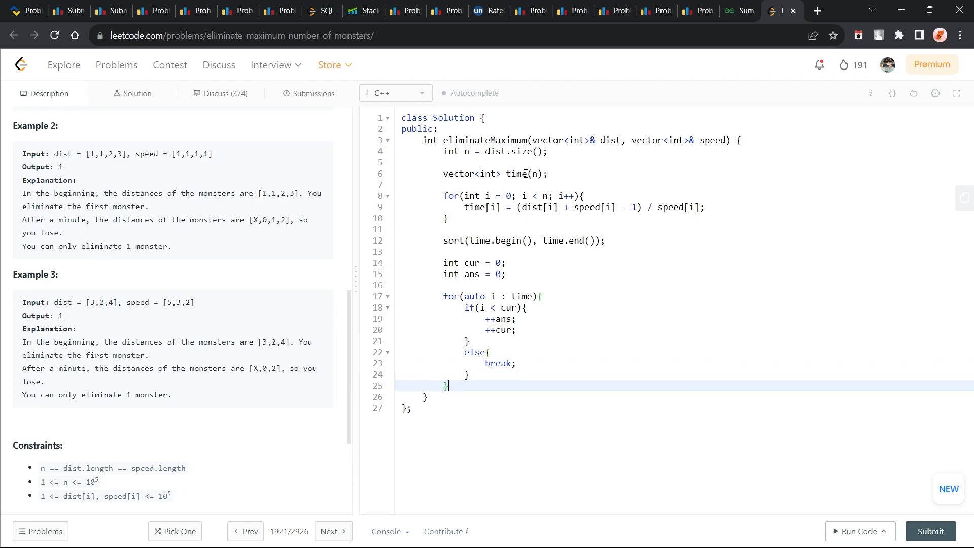
{"action": "type", "text": "return ans;"}
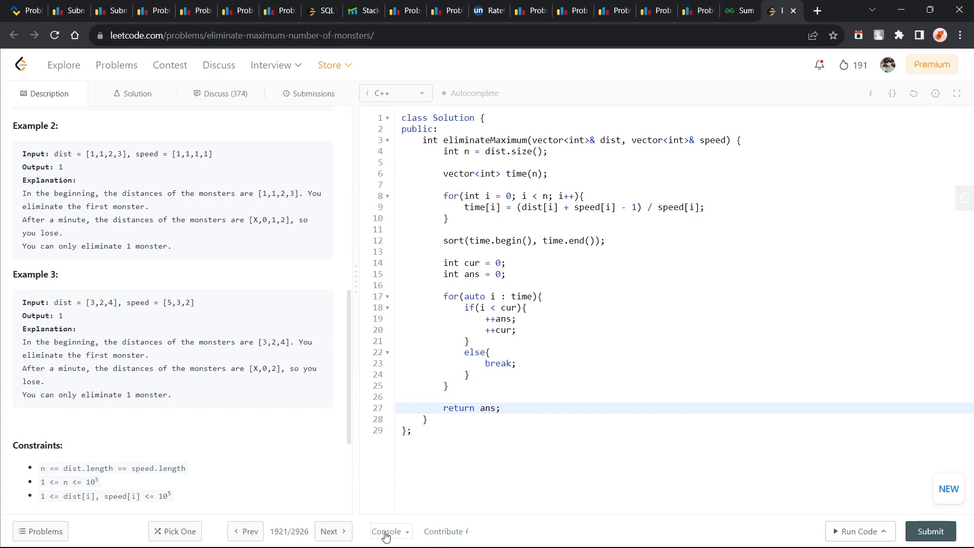
Run the examples, fix the condition to cur < i, rerun, and submit.
{"action": "left_click", "coordinate": [385, 531]}
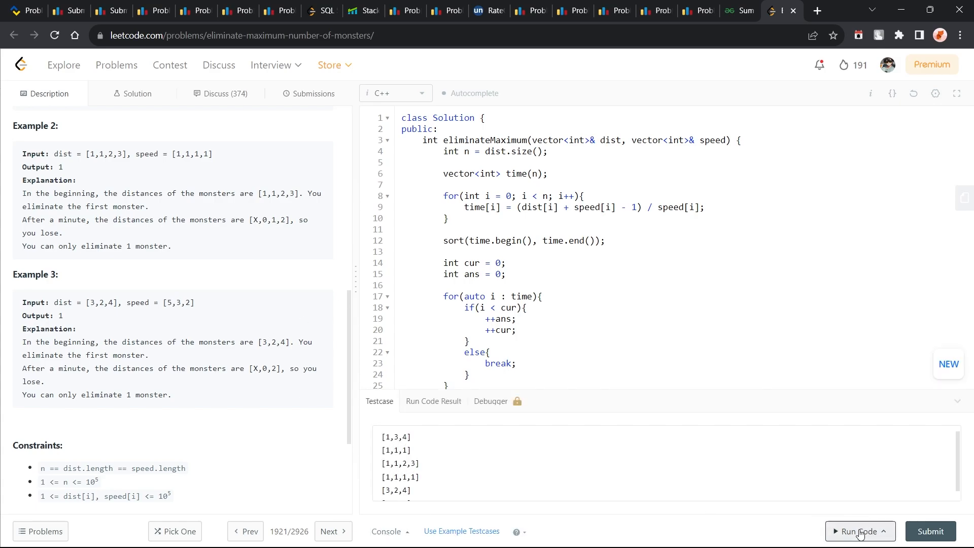
{"action": "left_click", "coordinate": [860, 531]}
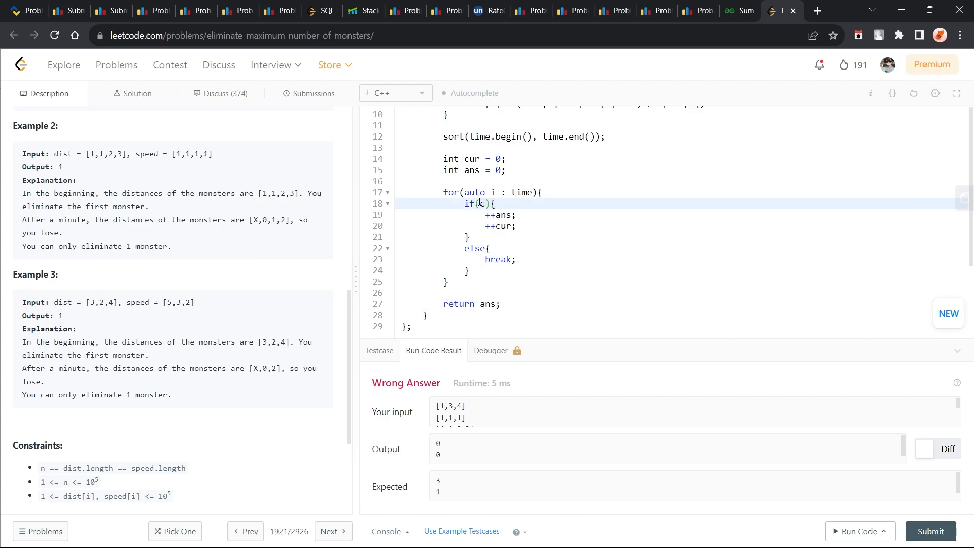
{"action": "type", "text": "ur < i"}
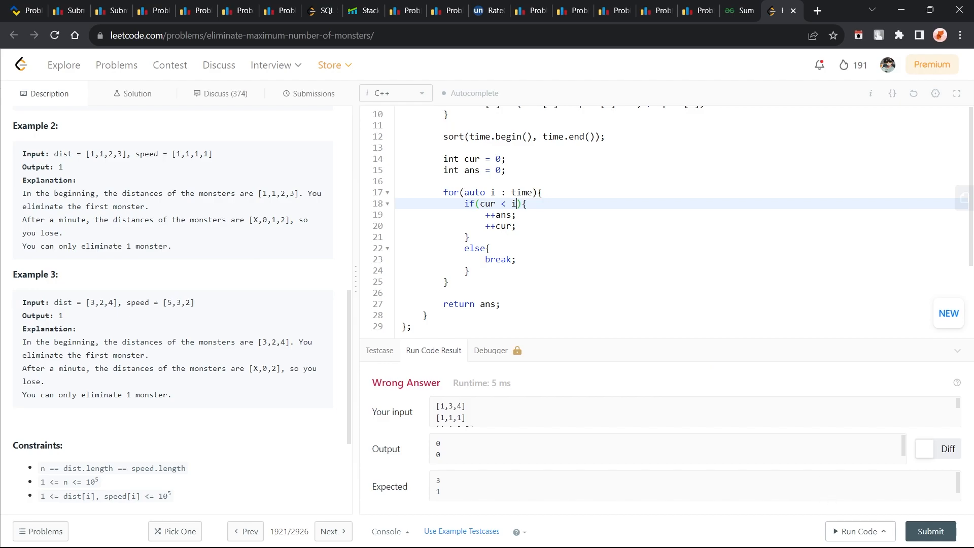
{"action": "left_click", "coordinate": [858, 531]}
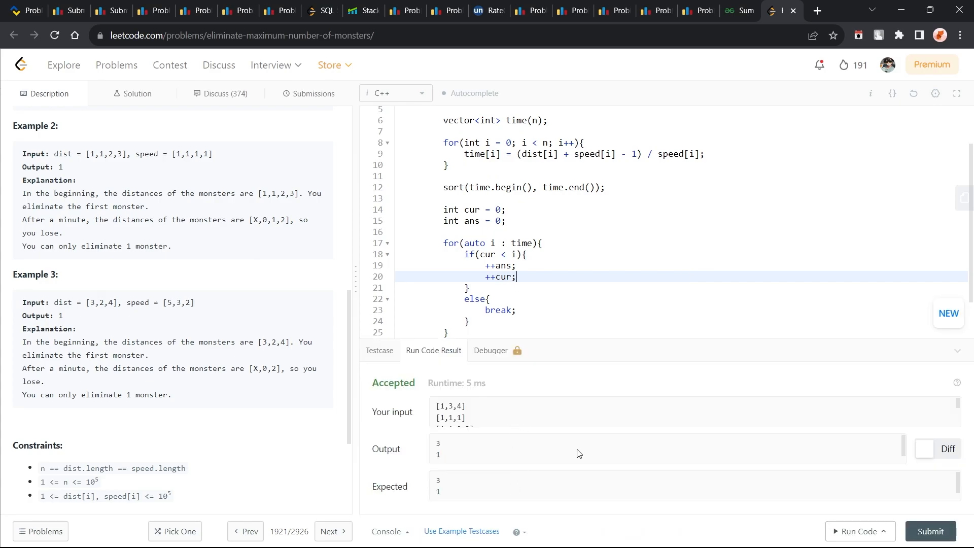
{"action": "left_click", "coordinate": [930, 531]}
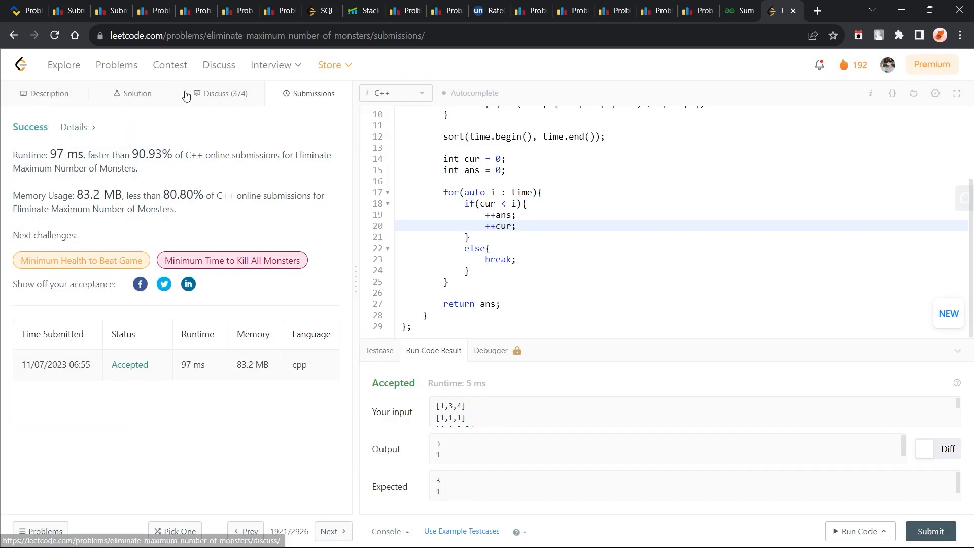
Toggle between Description and Submissions results, then bring the Rnote board forward.
{"action": "left_click", "coordinate": [49, 94]}
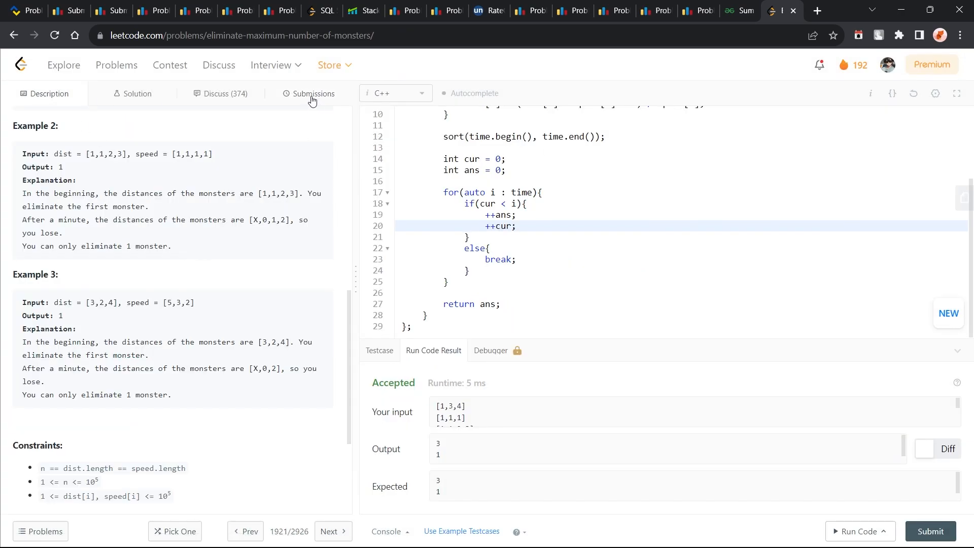
{"action": "left_click", "coordinate": [310, 93]}
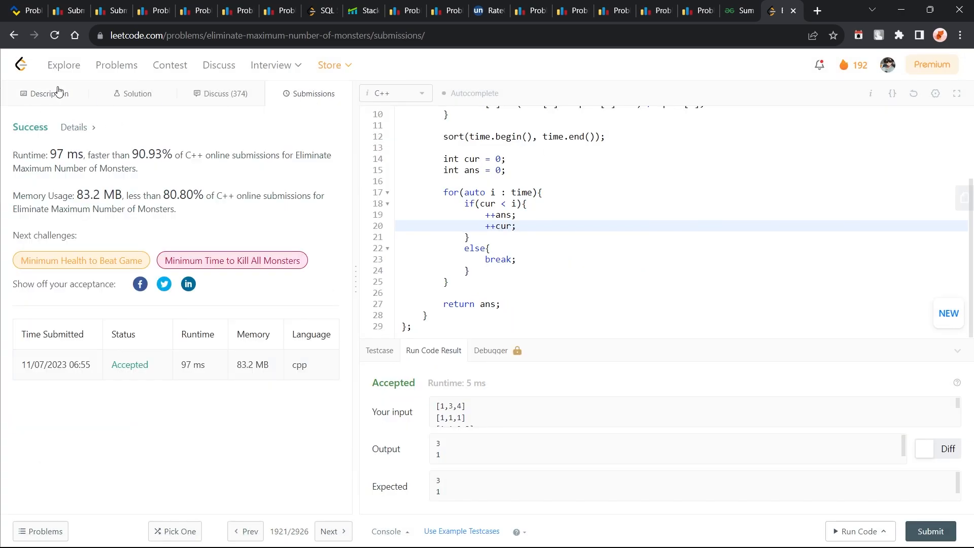
{"action": "left_click", "coordinate": [46, 94]}
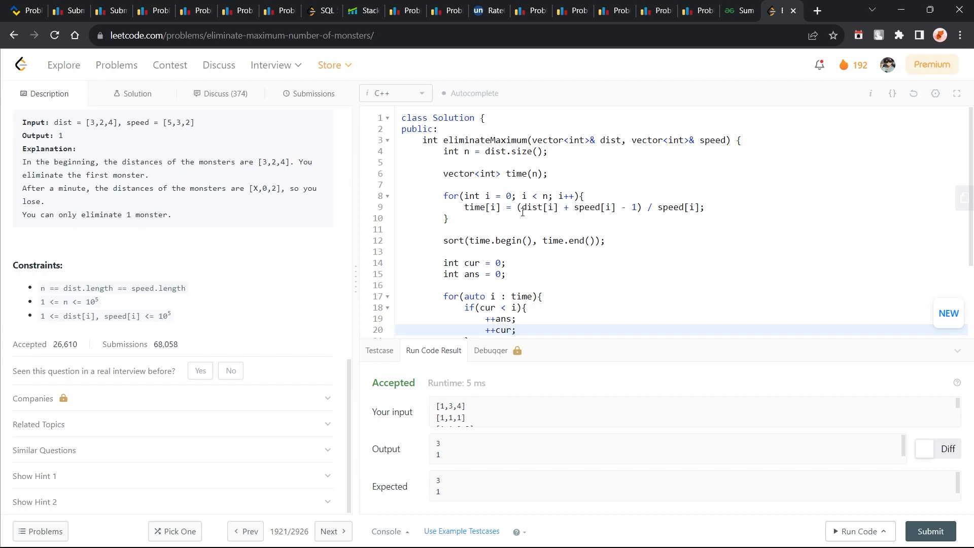
{"action": "left_click", "coordinate": [639, 206]}
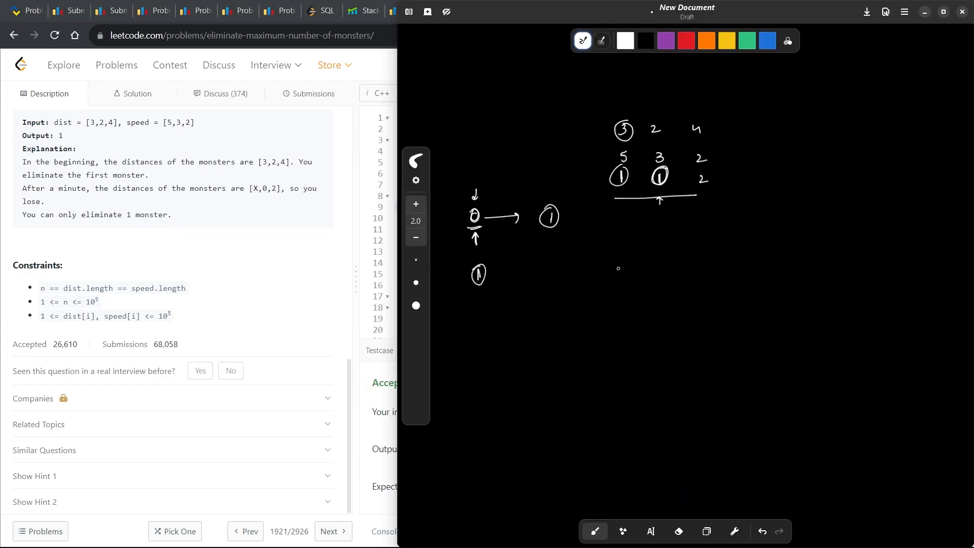
Write the formula t = d/s on the board with ceiling brackets and underline.
{"action": "left_click_drag", "start_coordinate": [617, 268], "coordinate": [630, 257]}
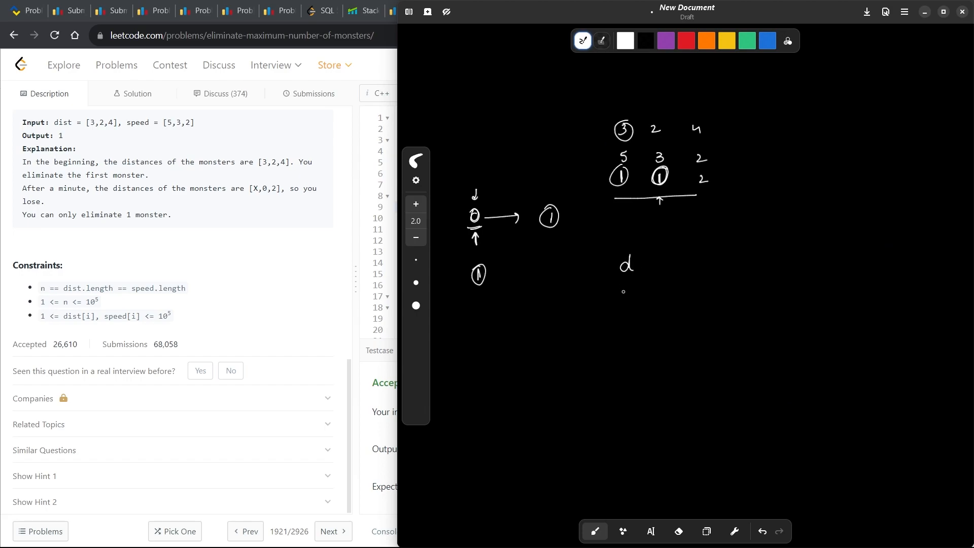
{"action": "left_click_drag", "start_coordinate": [617, 288], "coordinate": [634, 282]}
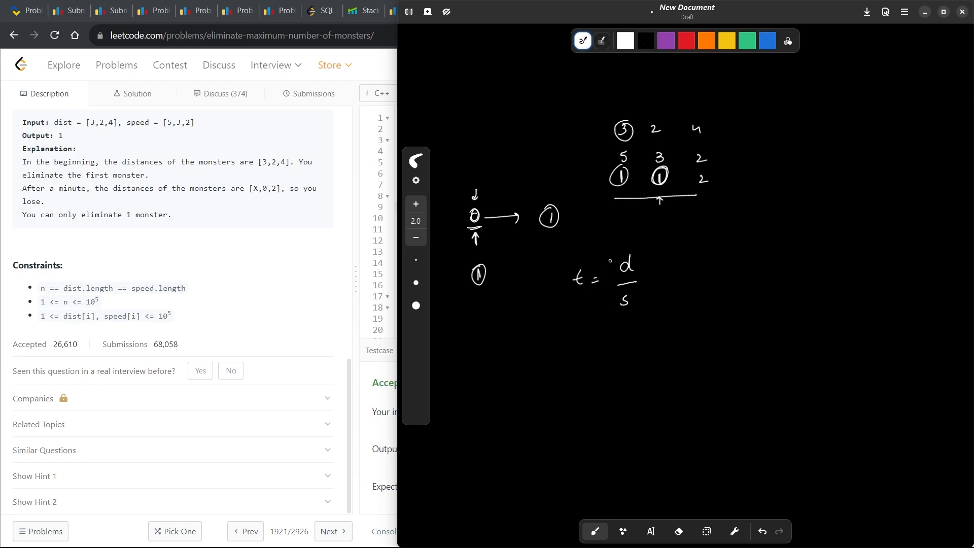
{"action": "left_click_drag", "start_coordinate": [608, 248], "coordinate": [608, 304]}
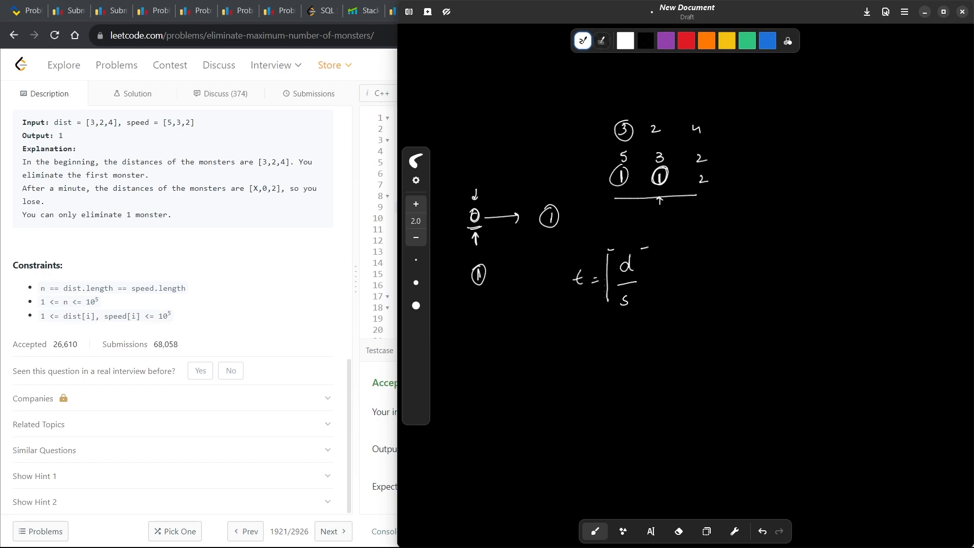
{"action": "left_click_drag", "start_coordinate": [646, 249], "coordinate": [640, 323]}
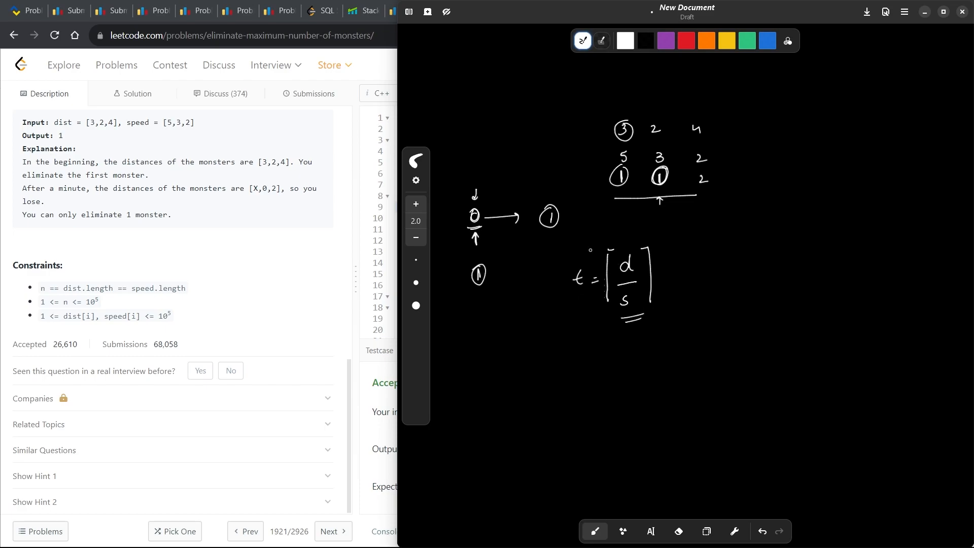
{"action": "mouse_move", "coordinate": [749, 251]}
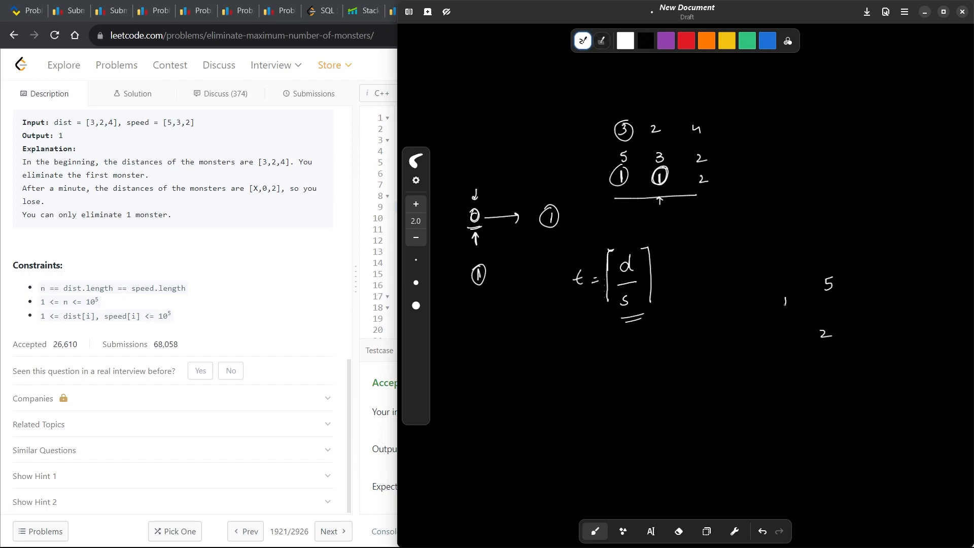
Work the example: distance 5, speed 2, 2.5 rounds to 3 via (5+2-1)/2.
{"action": "left_click_drag", "start_coordinate": [717, 304], "coordinate": [785, 301]}
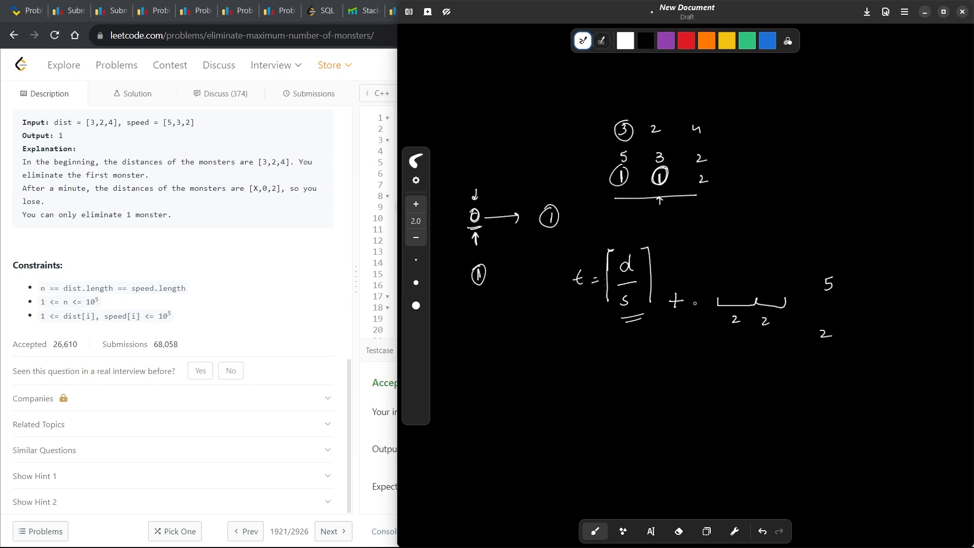
{"action": "left_click_drag", "start_coordinate": [674, 305], "coordinate": [698, 323]}
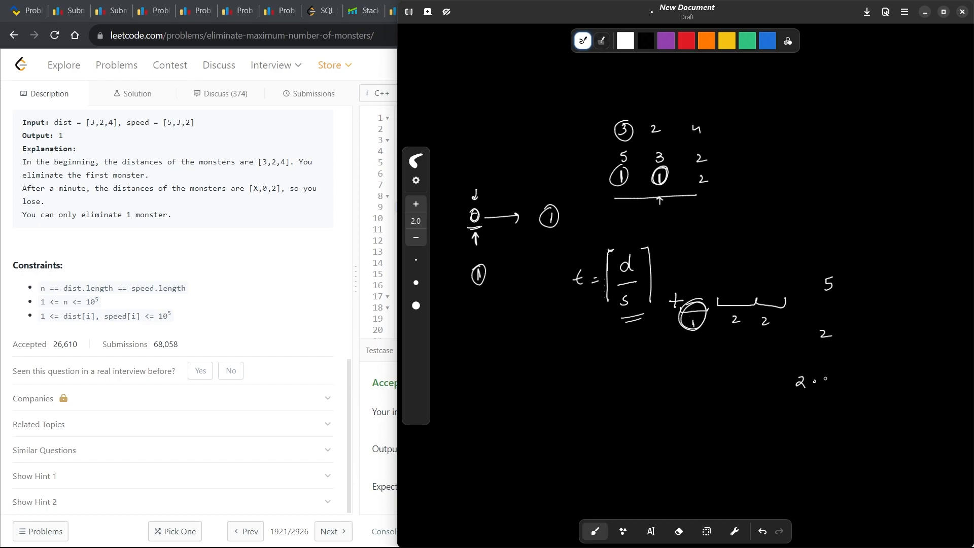
{"action": "left_click_drag", "start_coordinate": [813, 382], "coordinate": [826, 401]}
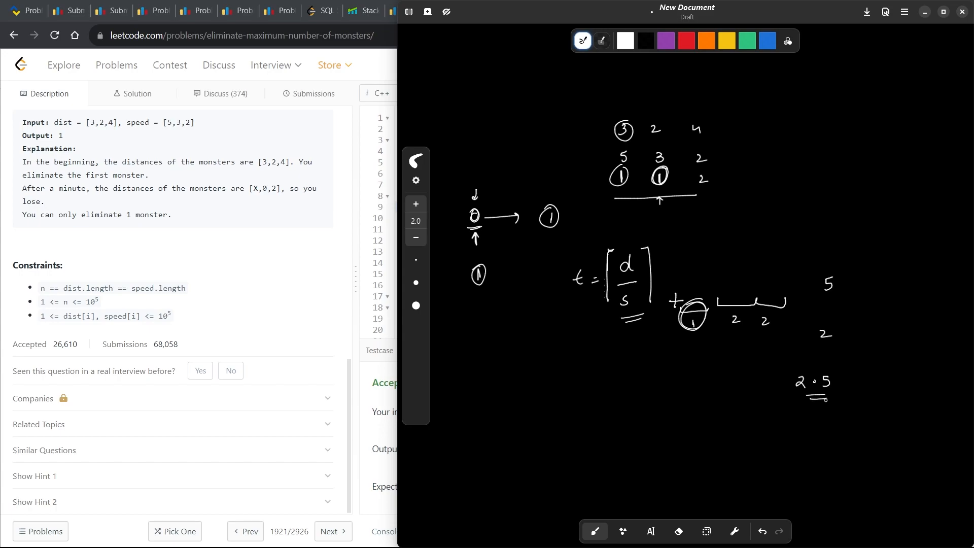
{"action": "left_click_drag", "start_coordinate": [807, 415], "coordinate": [820, 440]}
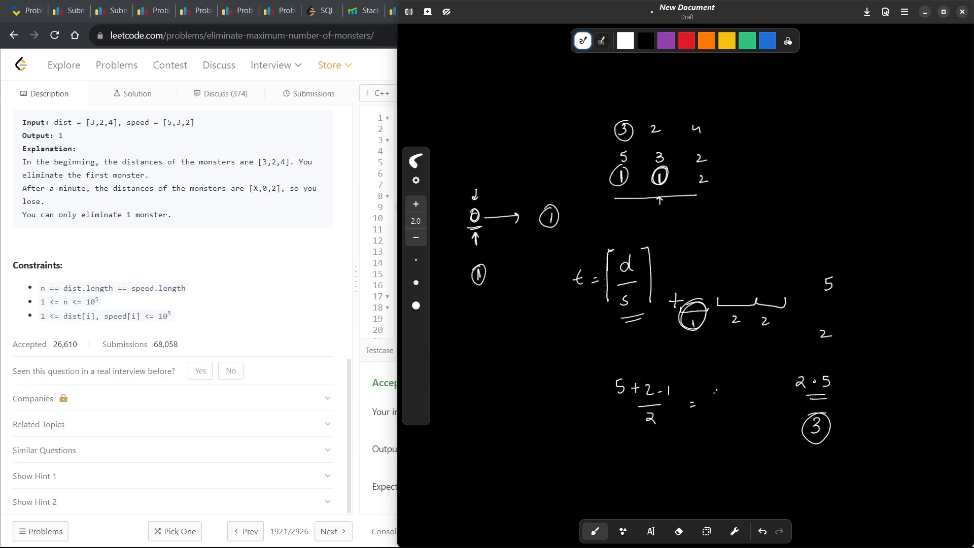
{"action": "left_click_drag", "start_coordinate": [708, 398], "coordinate": [751, 401]}
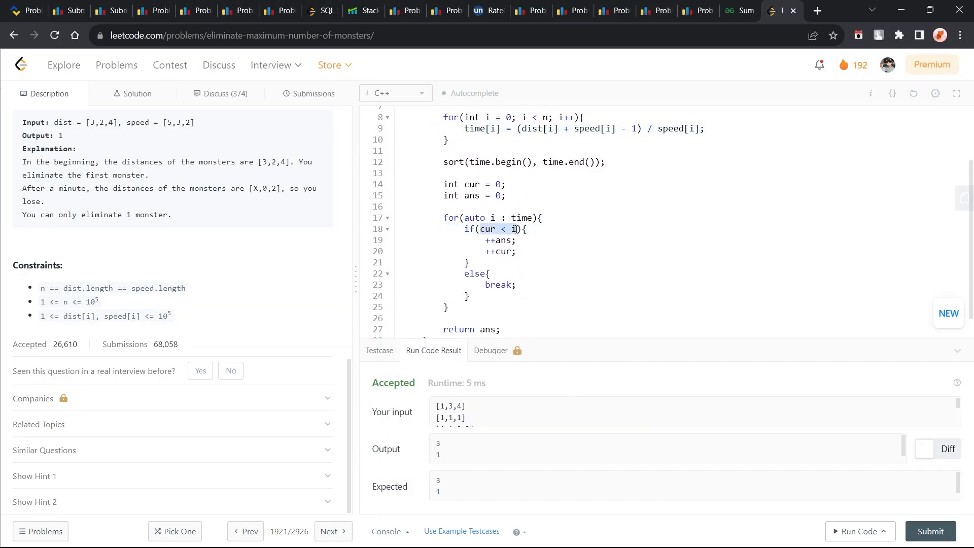
Scroll the solution code and highlight the ++cur increment while explaining.
{"action": "scroll", "scroll_direction": "down", "scroll_amount": 3}
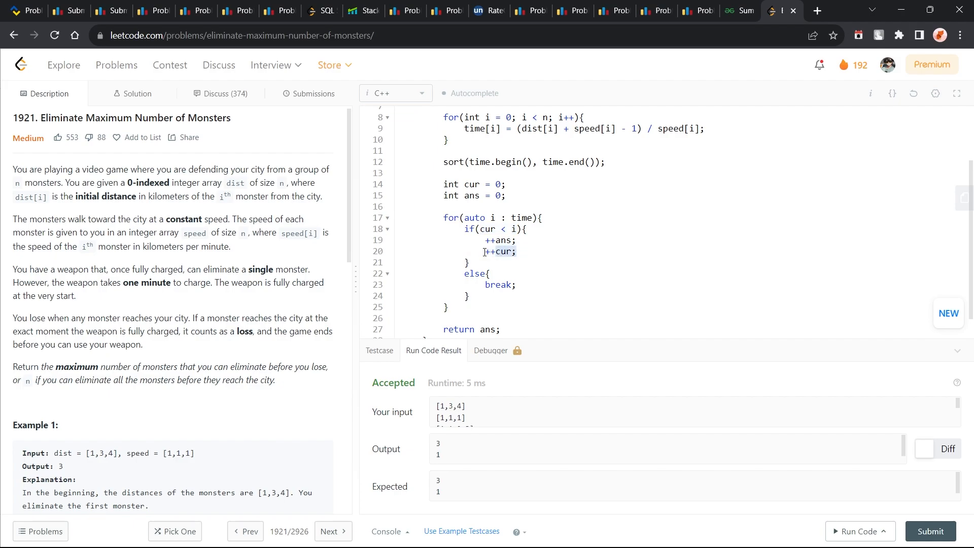
{"action": "left_click", "coordinate": [497, 240]}
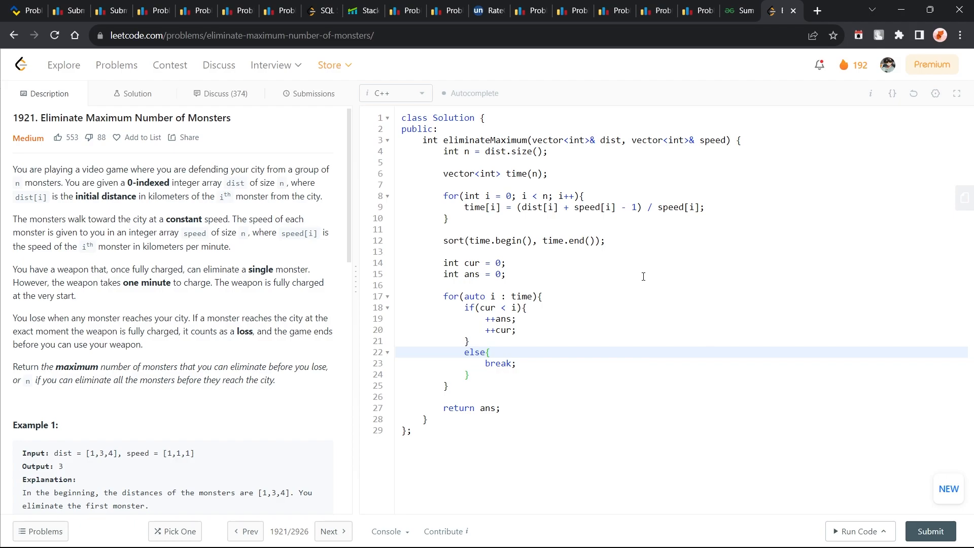
{"action": "mouse_move", "coordinate": [672, 284]}
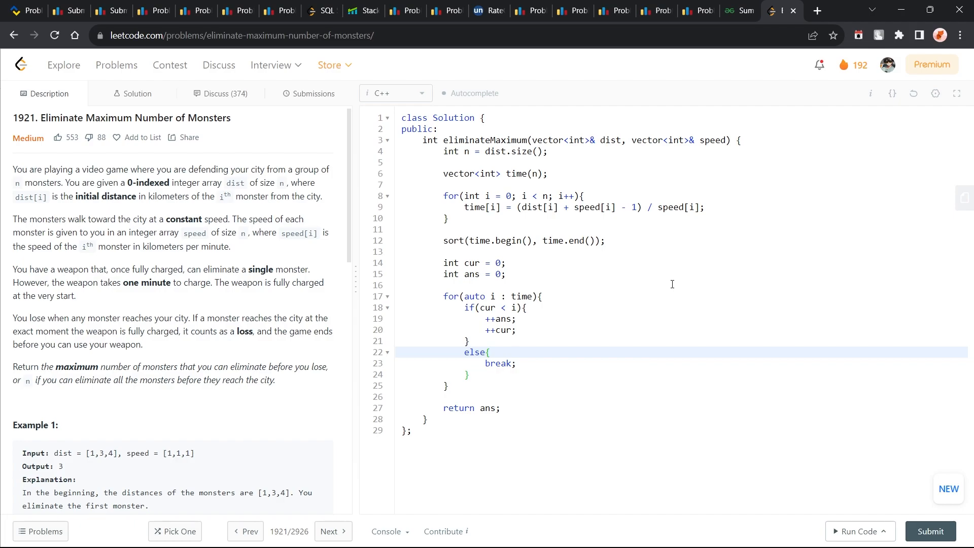